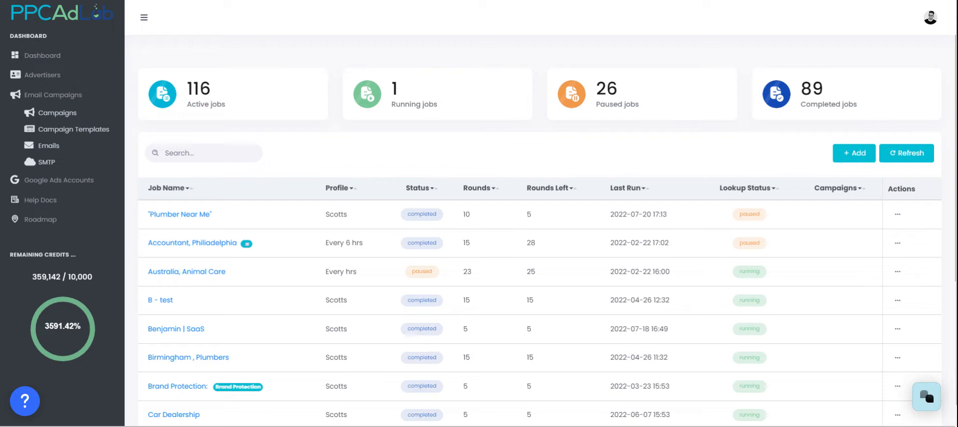
mouse_move(745, 280)
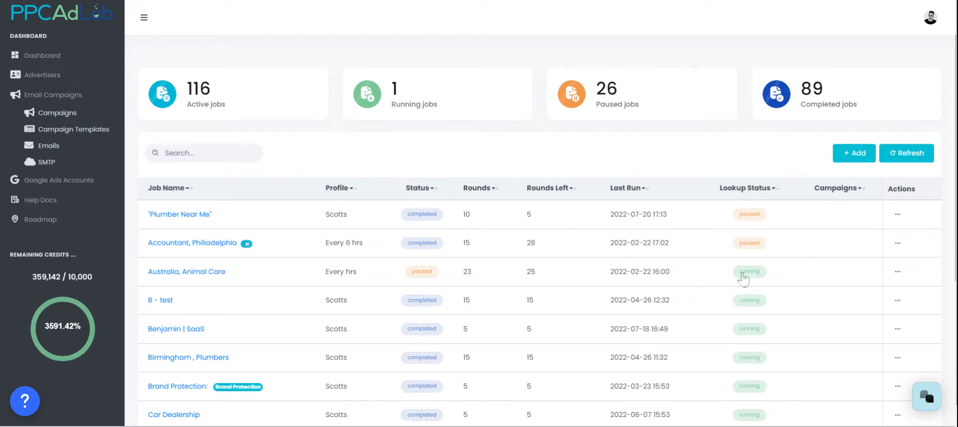
mouse_move(813, 373)
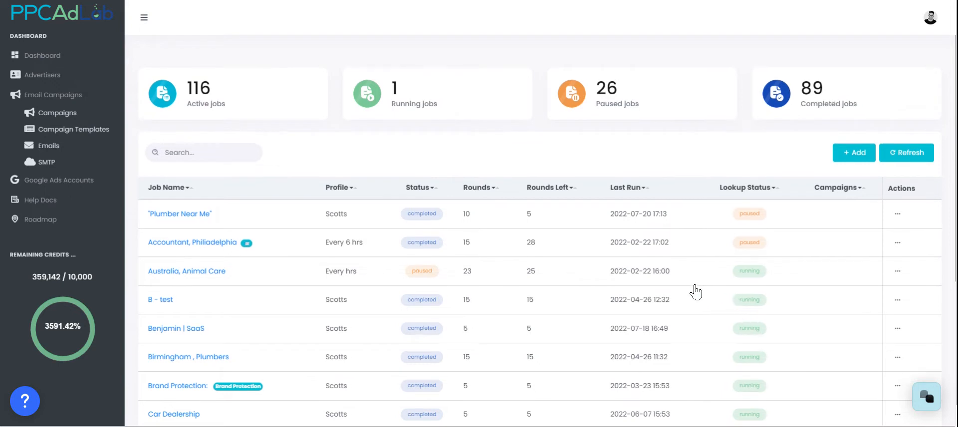
- Briefly check the support chat and the help guides, closing each again
scroll("down", 3)
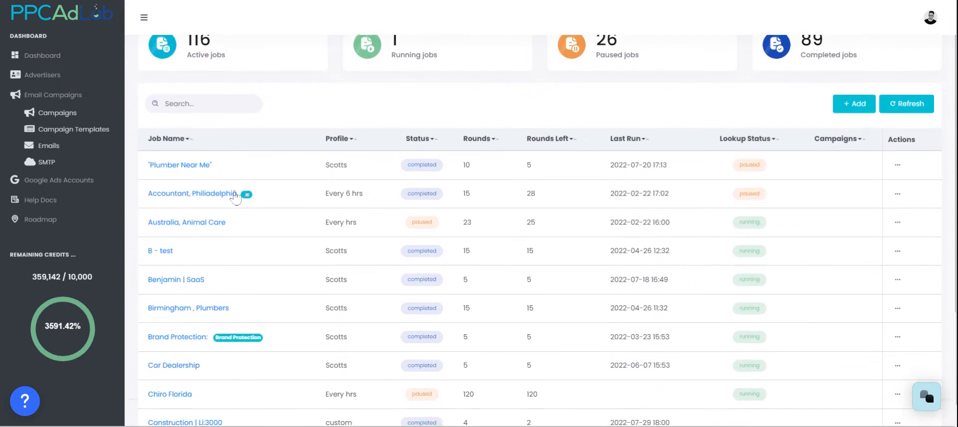
mouse_move(180, 377)
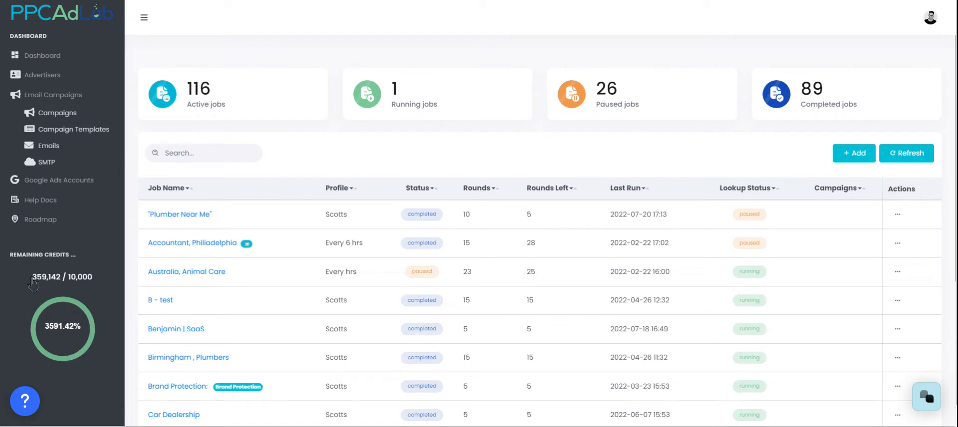
mouse_move(86, 287)
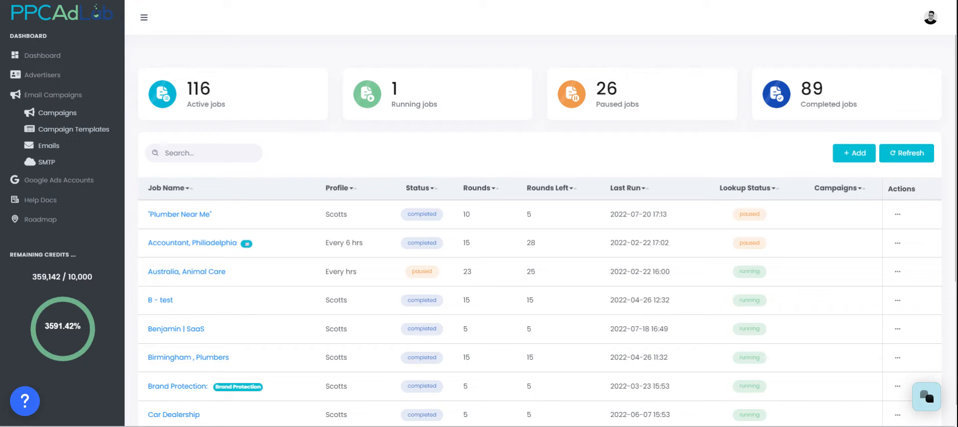
mouse_move(498, 377)
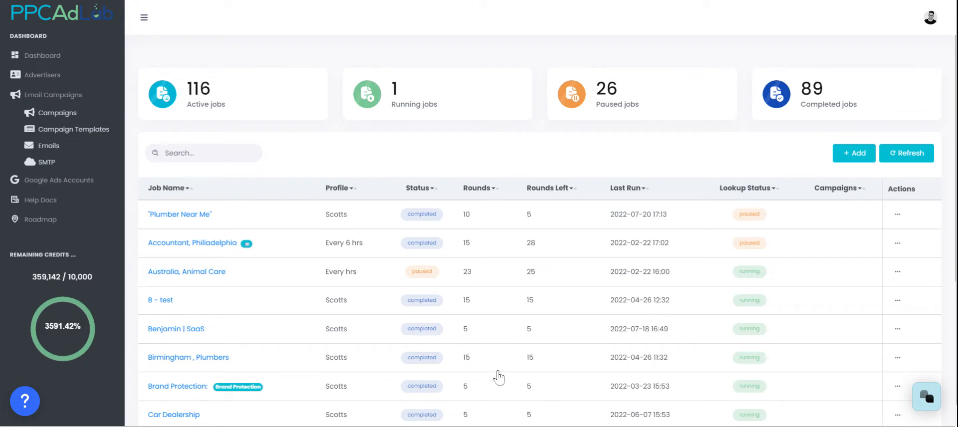
left_click(926, 397)
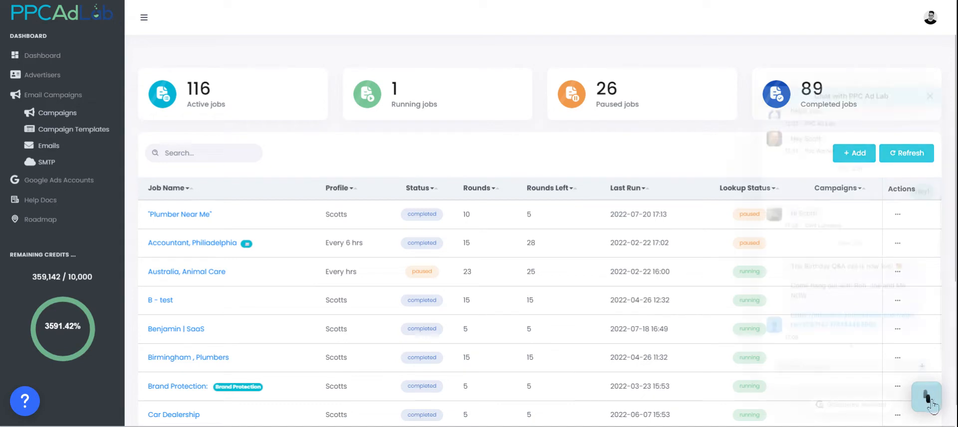
left_click(928, 96)
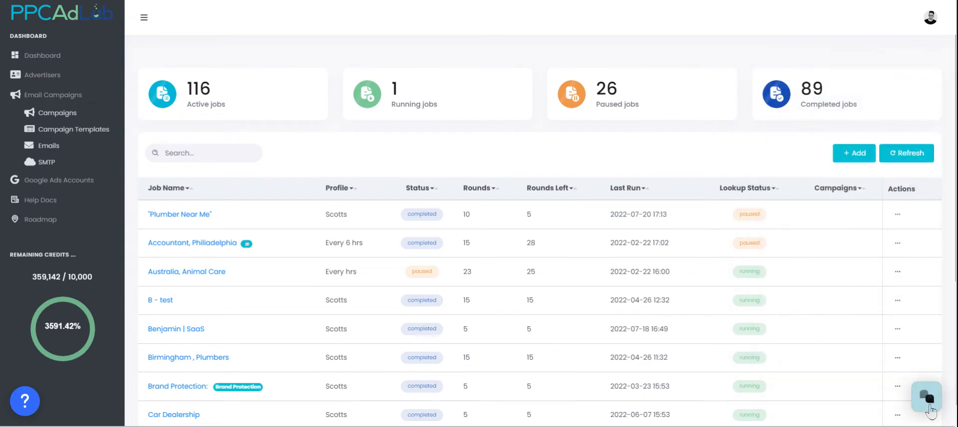
mouse_move(599, 379)
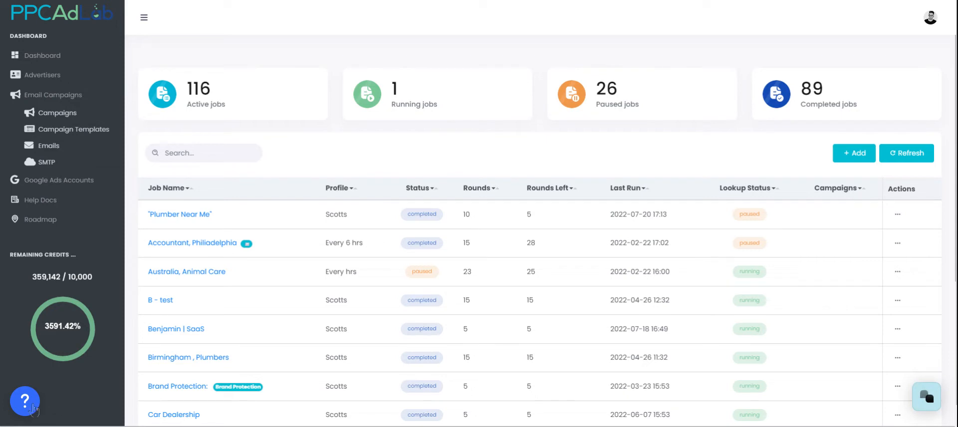
left_click(25, 401)
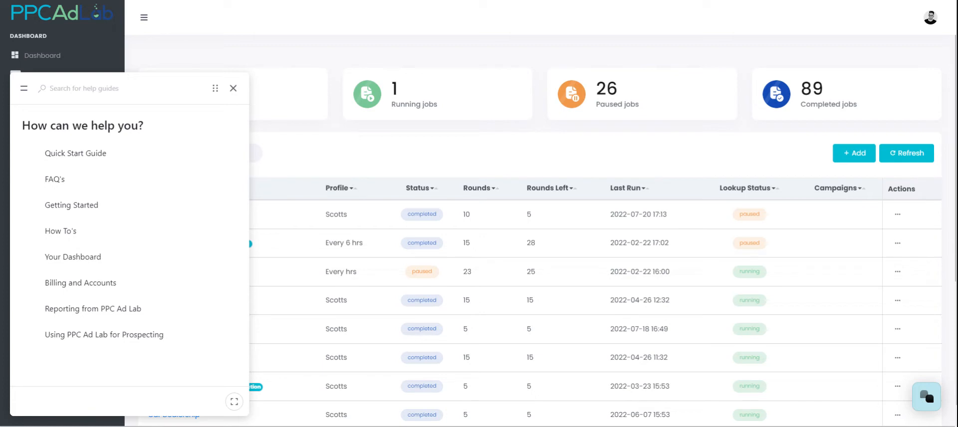
mouse_move(177, 81)
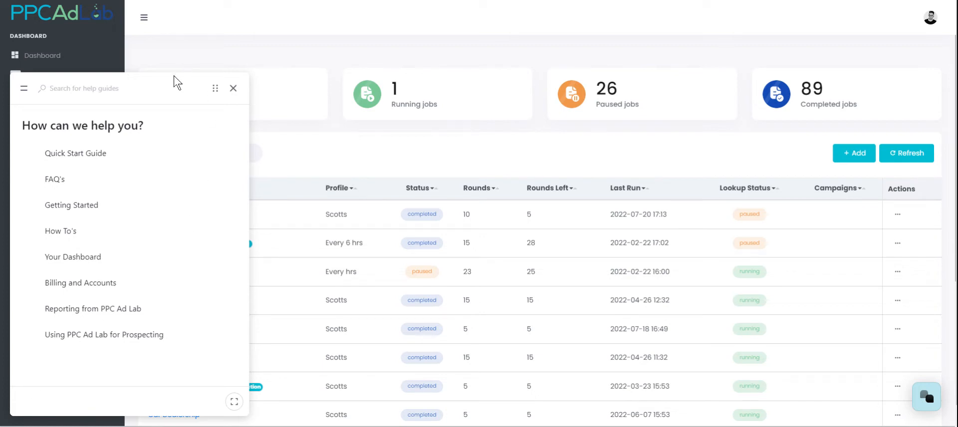
mouse_move(233, 95)
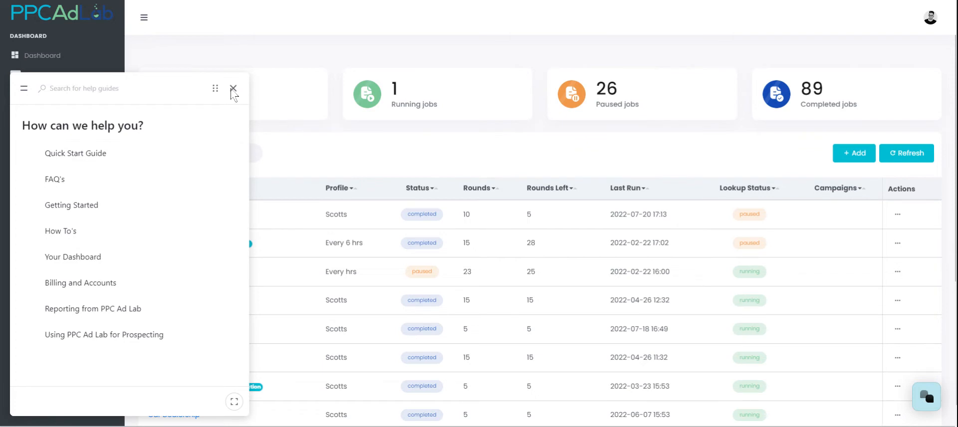
left_click(233, 89)
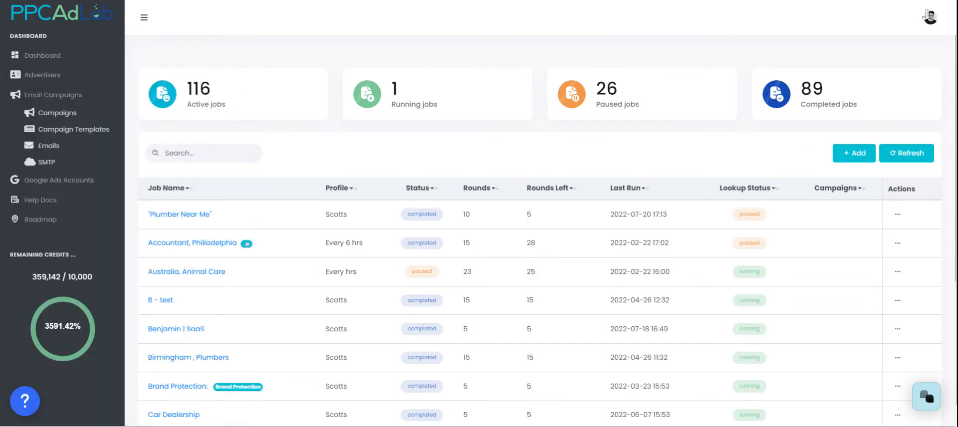
- Browse the user profile settings: advertiser page, chat widget script, job defaults, contact lookup and Google Access
left_click(929, 17)
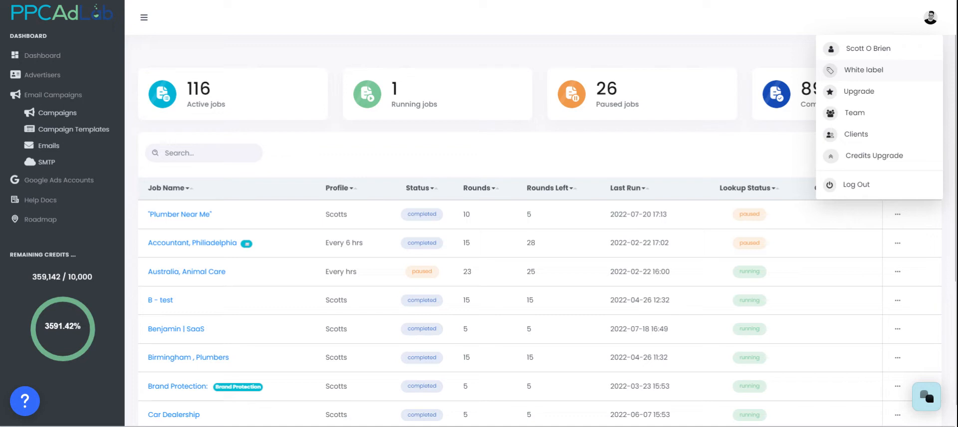
mouse_move(851, 91)
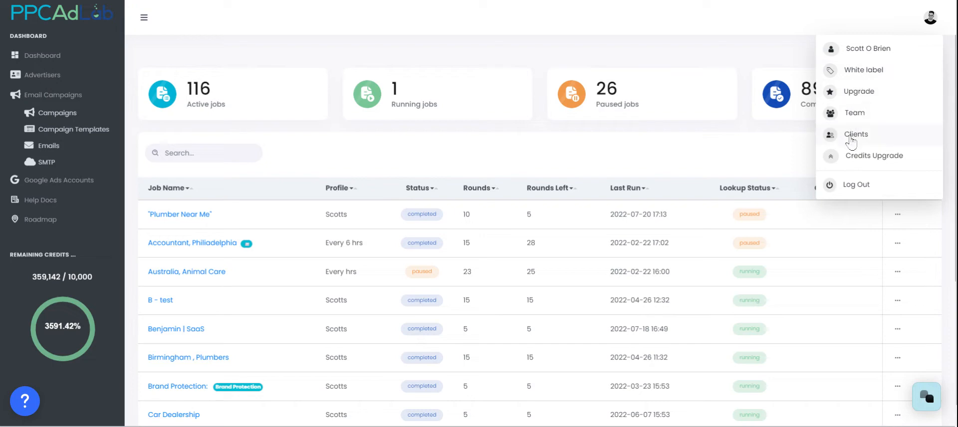
left_click(869, 60)
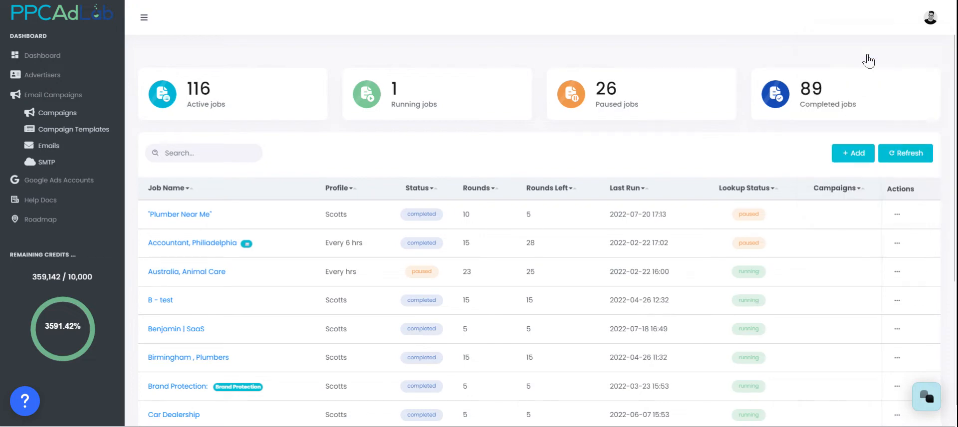
left_click(928, 17)
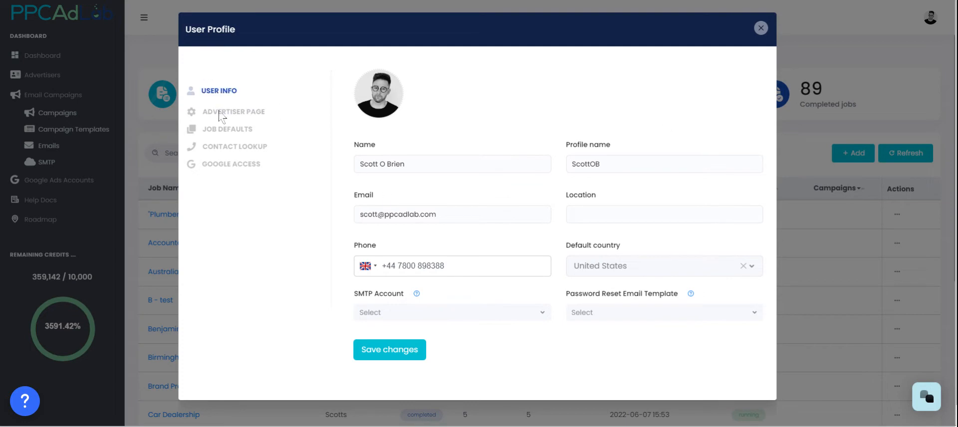
left_click(233, 111)
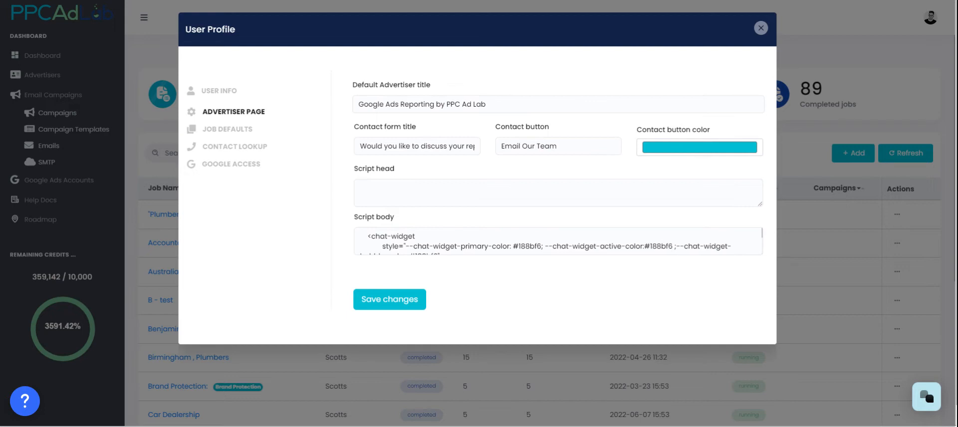
left_click(455, 240)
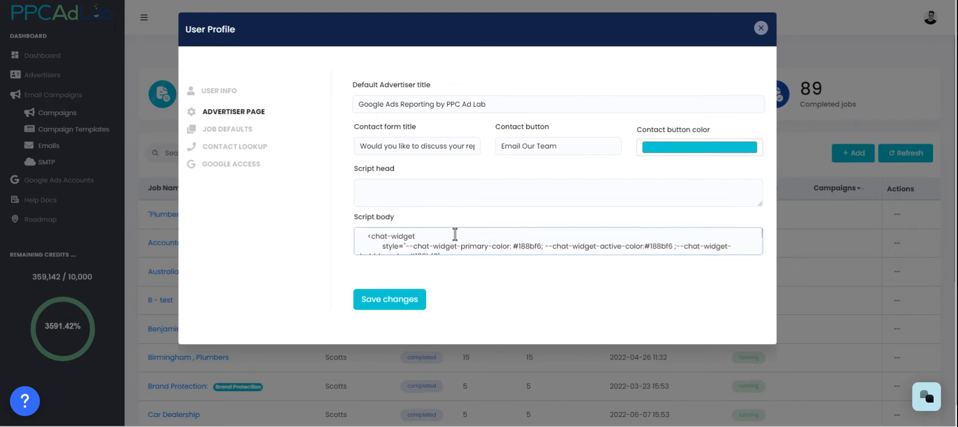
left_click(227, 128)
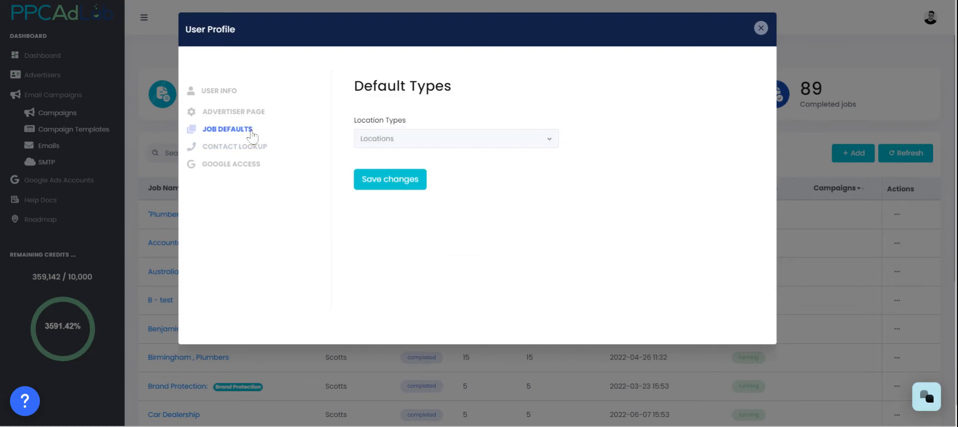
left_click(233, 145)
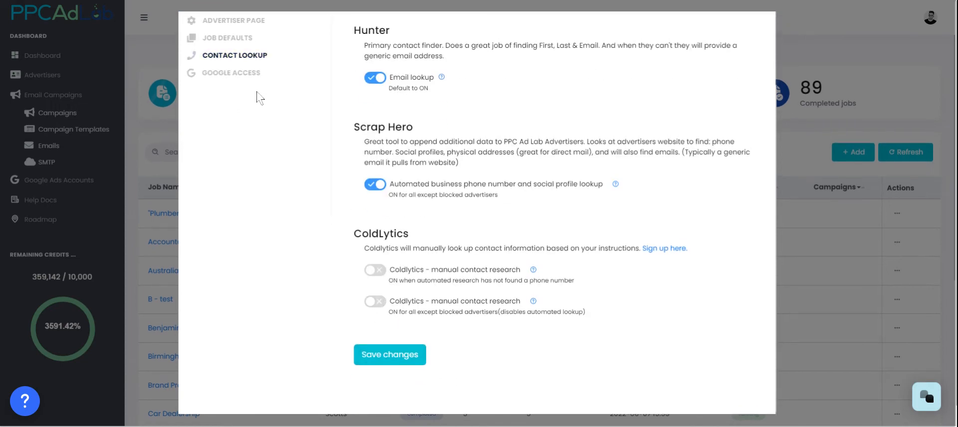
left_click(231, 163)
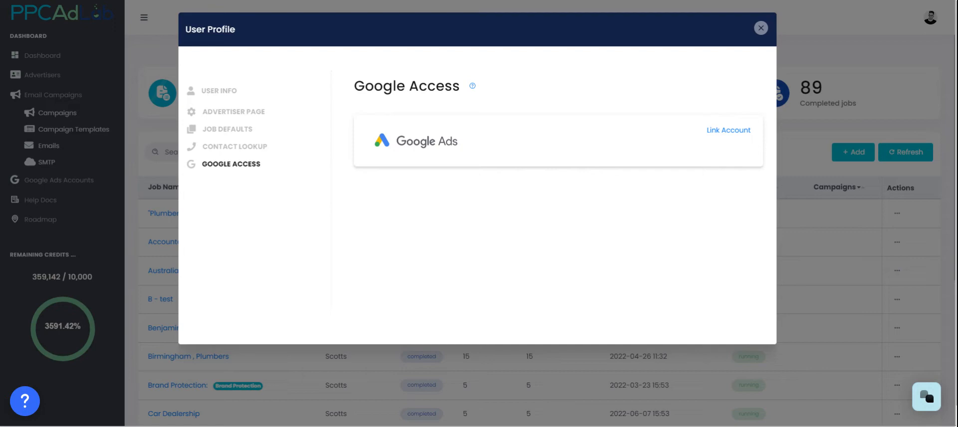
left_click(761, 28)
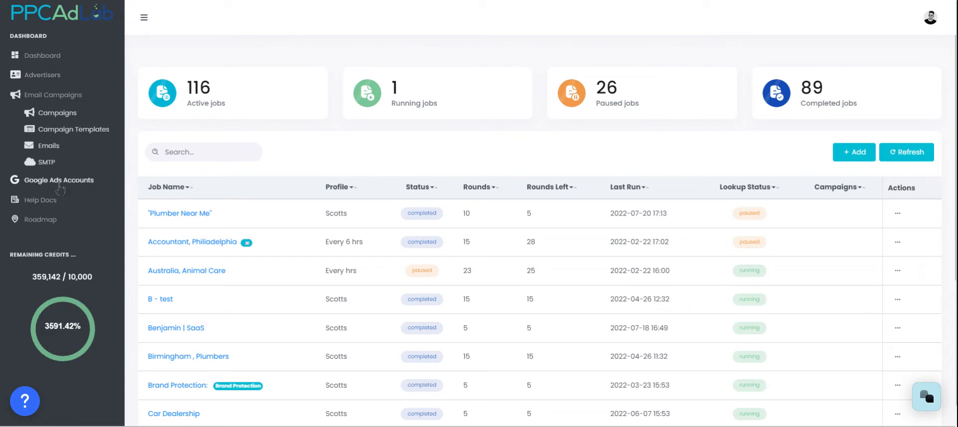
- Visit the Google connected accounts page and the email campaigns list, then return to the jobs dashboard
left_click(59, 179)
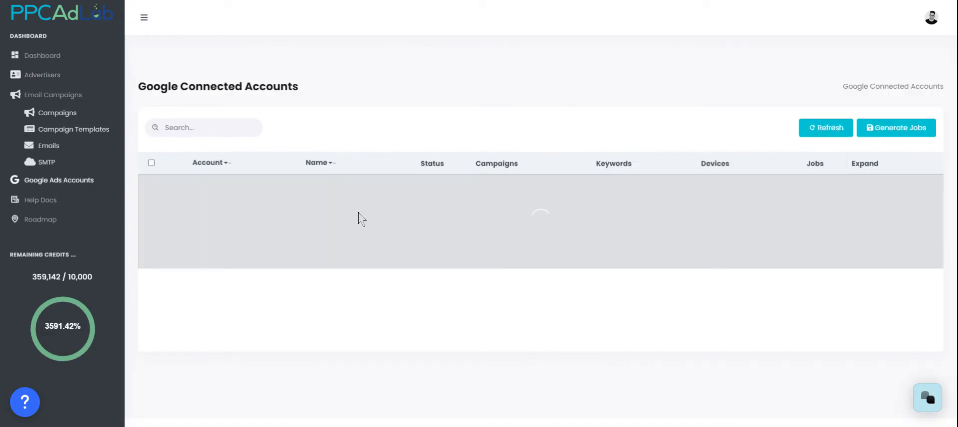
left_click(930, 17)
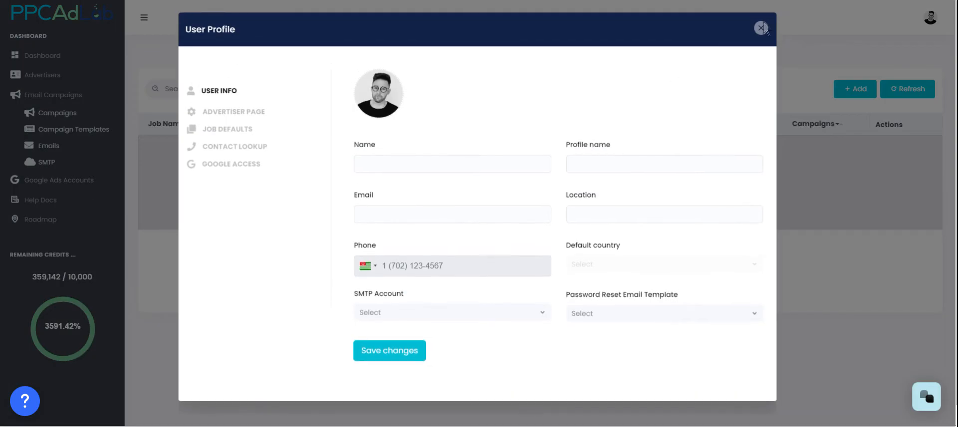
left_click(760, 28)
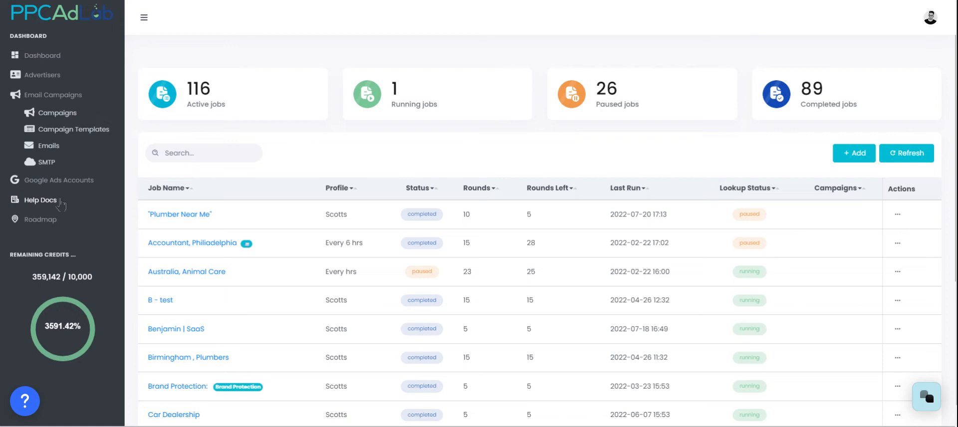
mouse_move(38, 212)
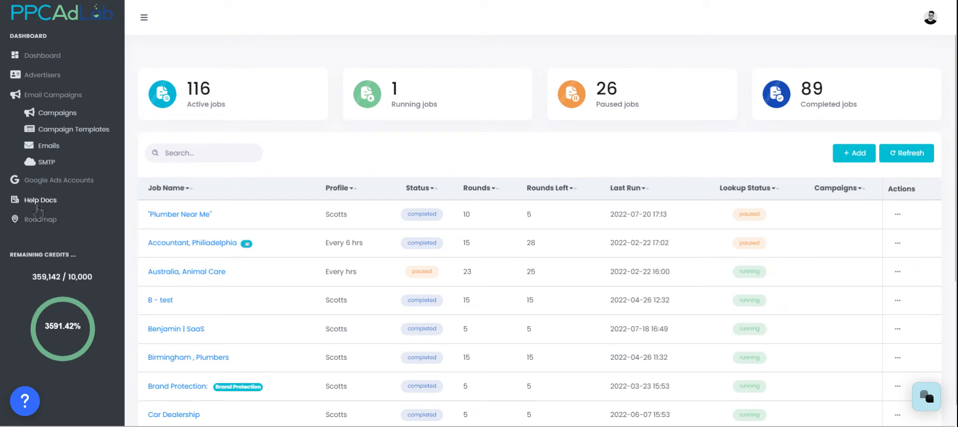
mouse_move(37, 223)
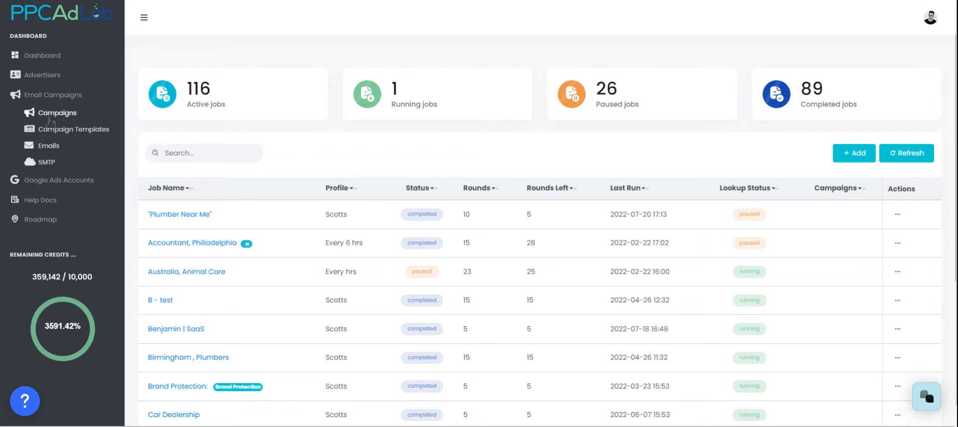
left_click(59, 113)
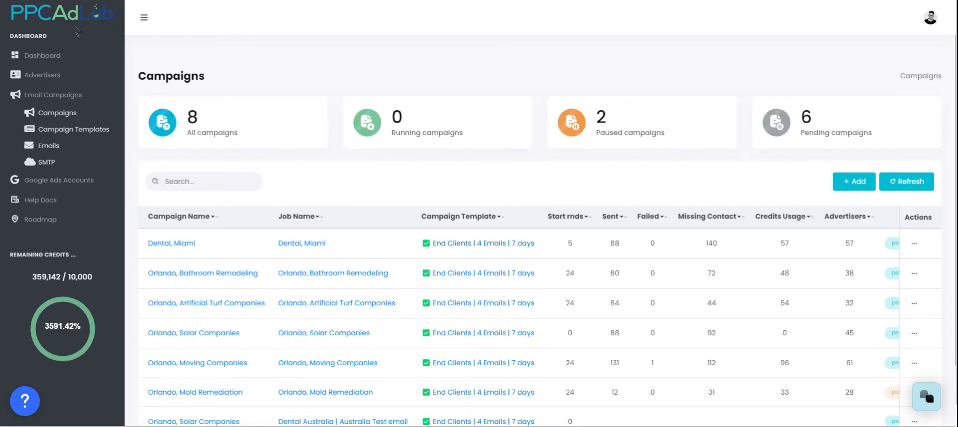
left_click(53, 93)
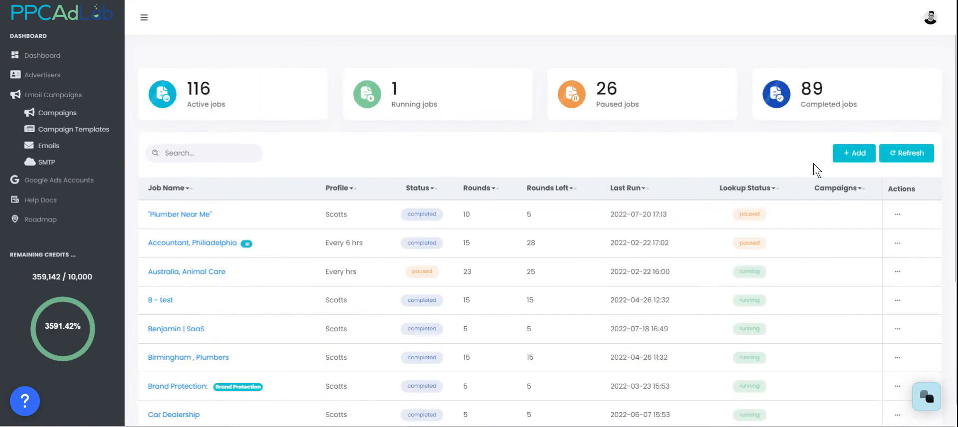
- Review the new job form's advanced run options and close it without adding a job
left_click(853, 153)
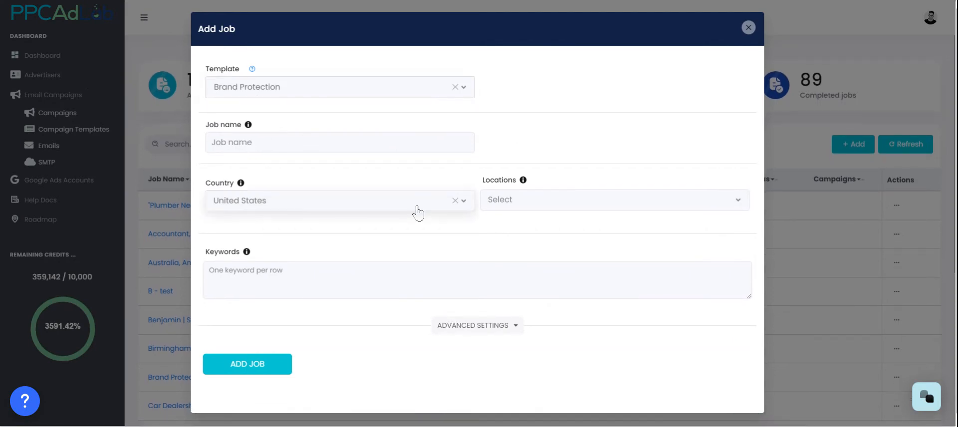
mouse_move(477, 326)
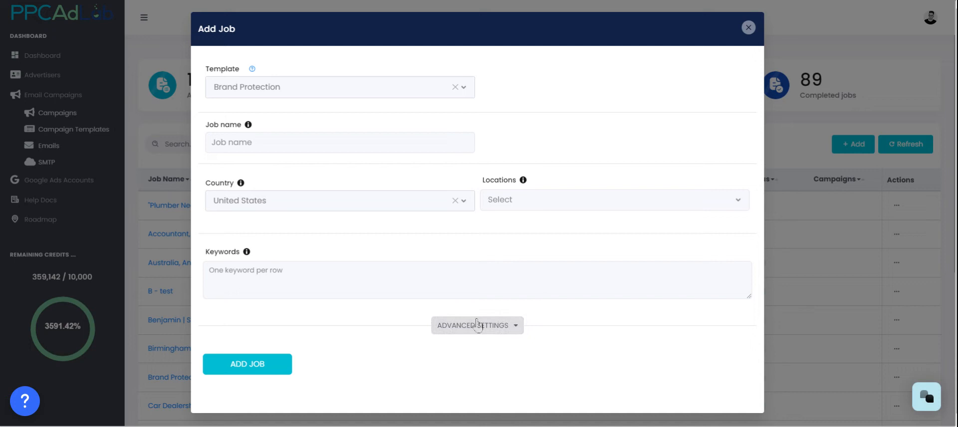
left_click(477, 325)
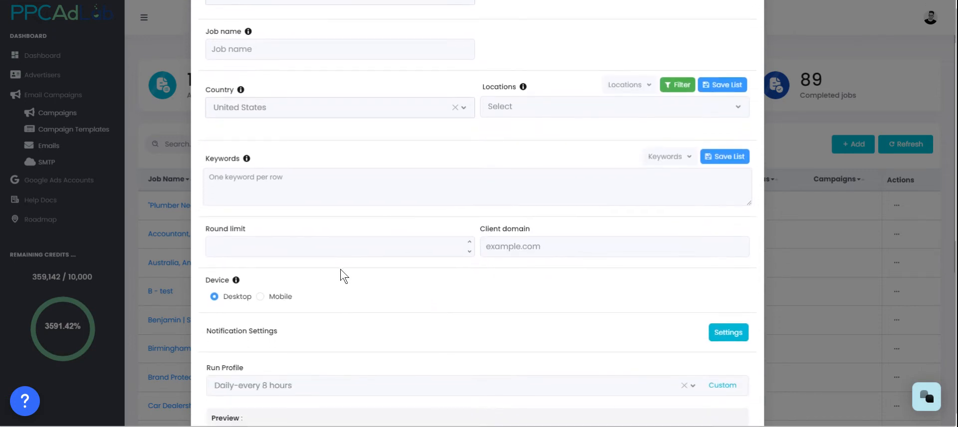
scroll("down", 3)
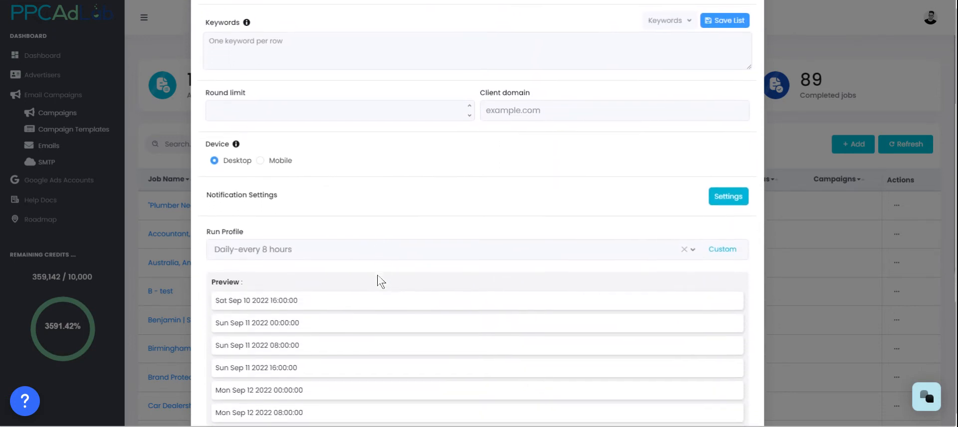
scroll("down", 3)
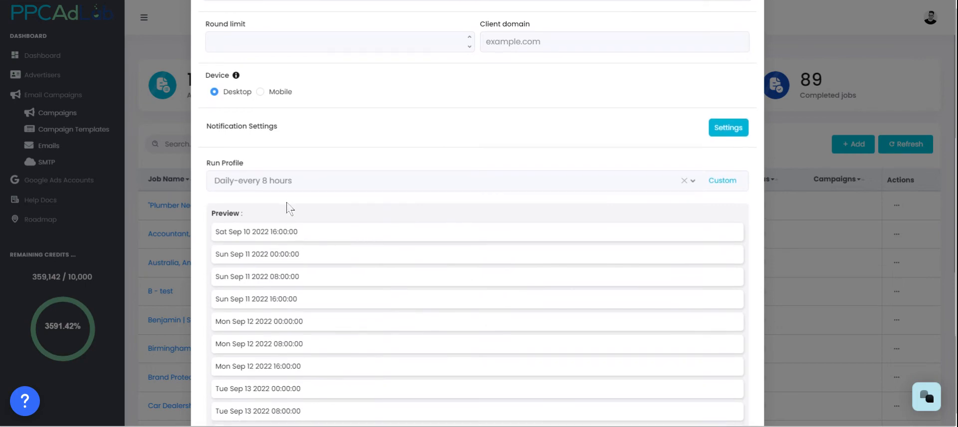
scroll("down", 3)
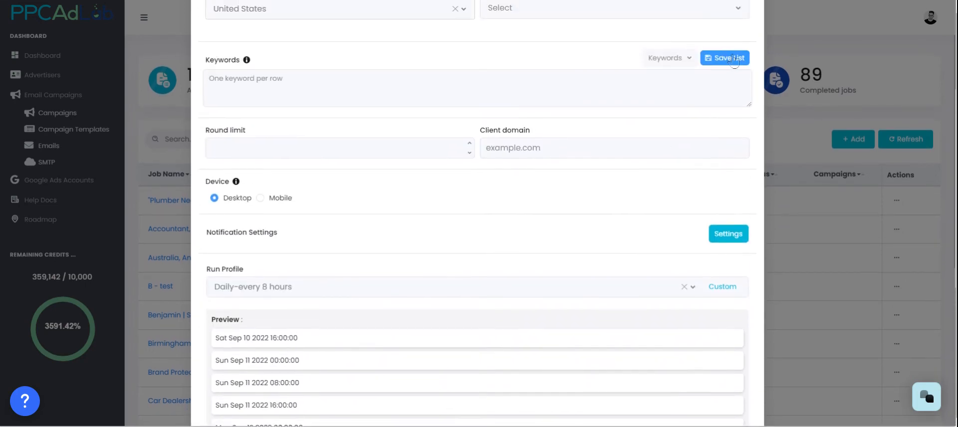
left_click(725, 57)
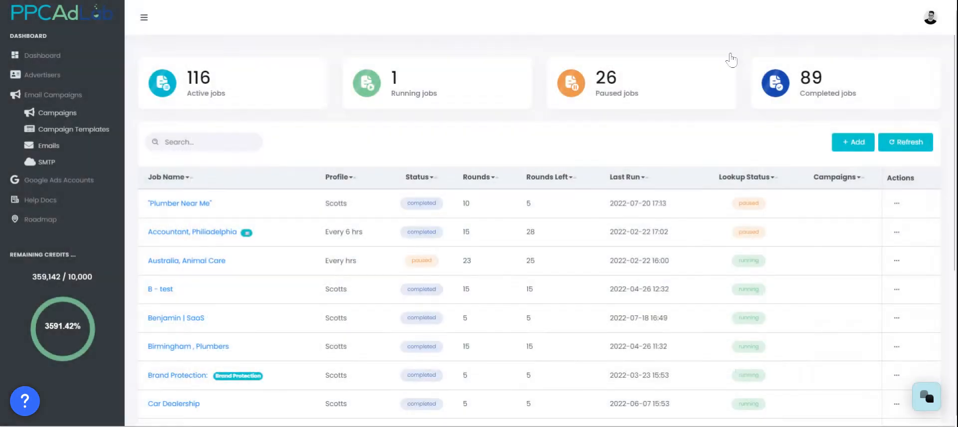
mouse_move(152, 218)
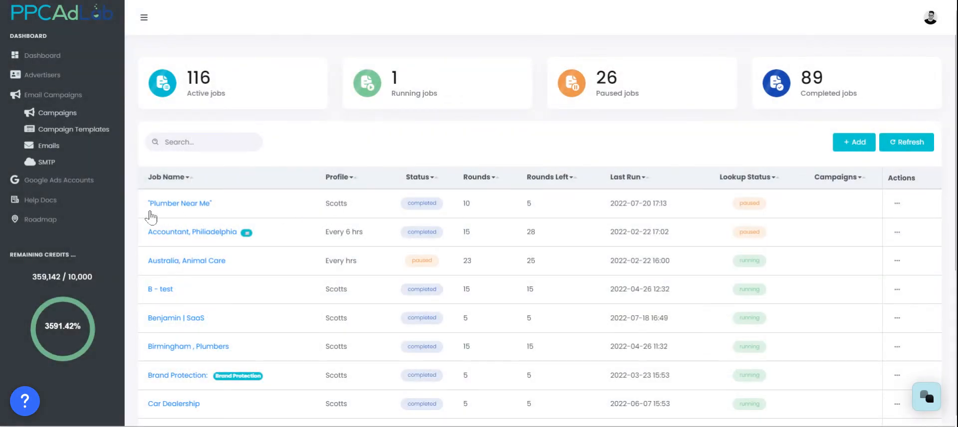
mouse_move(191, 210)
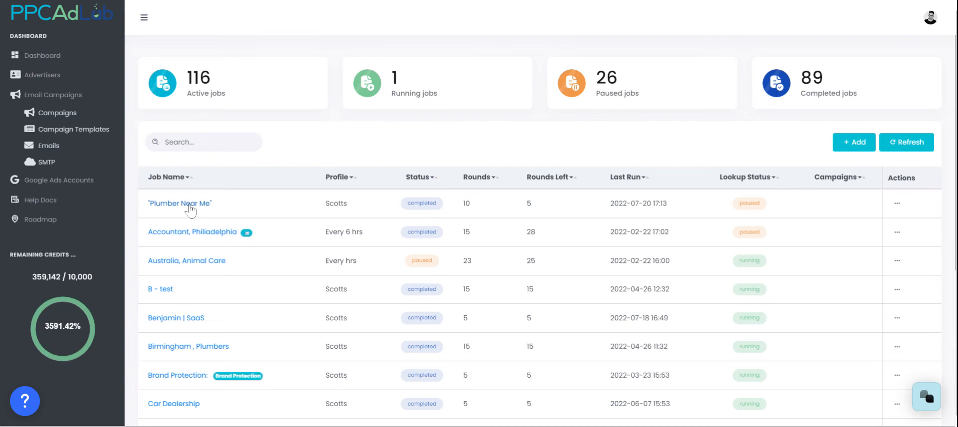
mouse_move(184, 241)
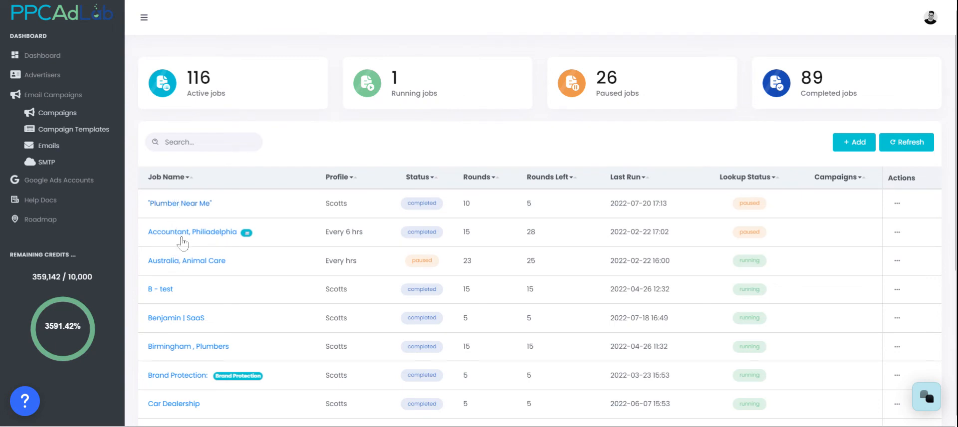
- Show the Accountant, Philadelphia market report and its advertisers table
left_click(193, 231)
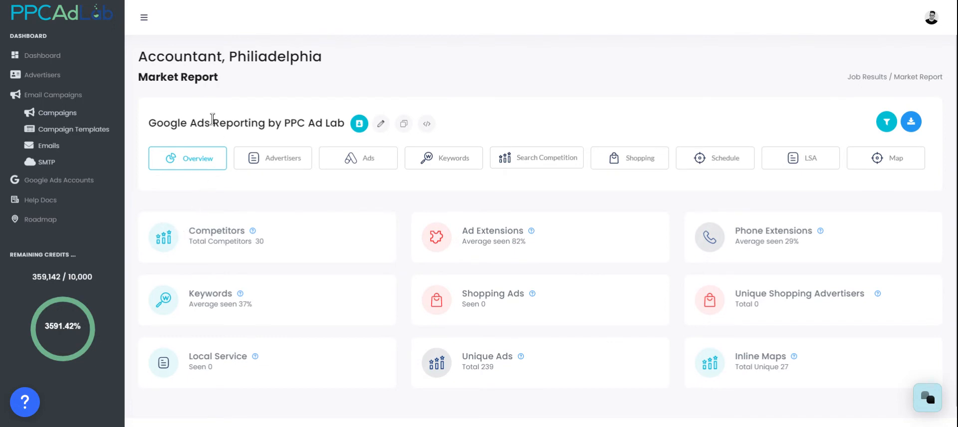
double_click(177, 77)
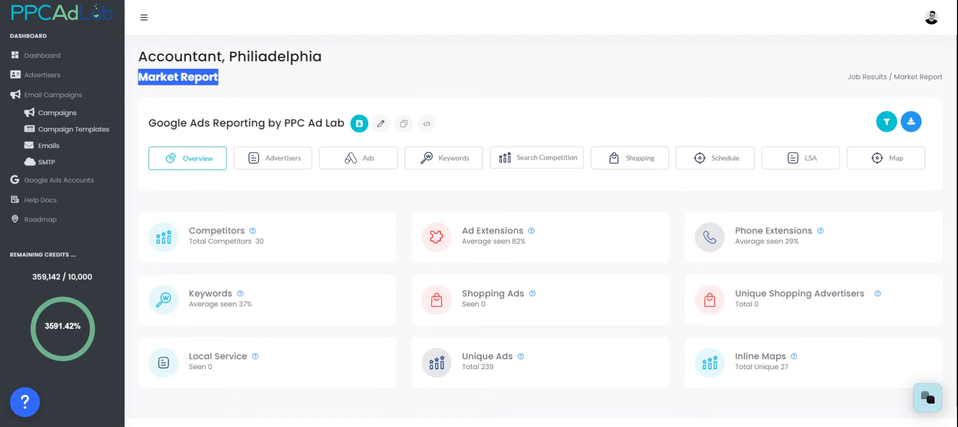
mouse_move(220, 247)
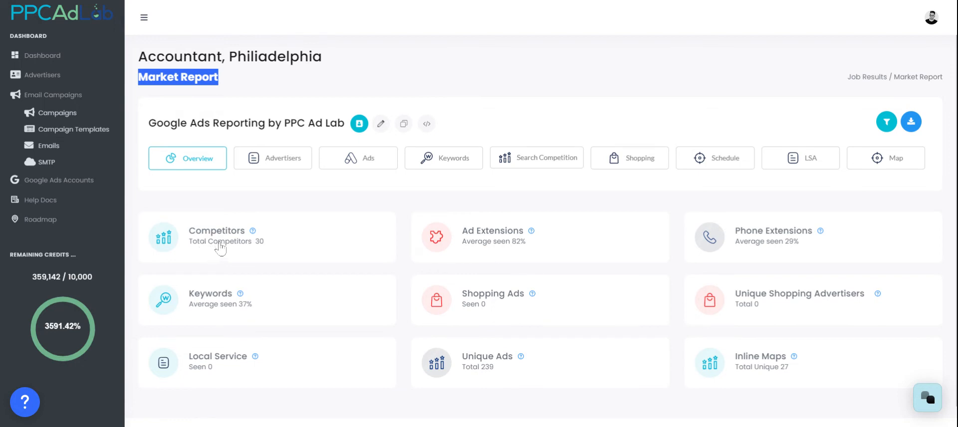
mouse_move(287, 262)
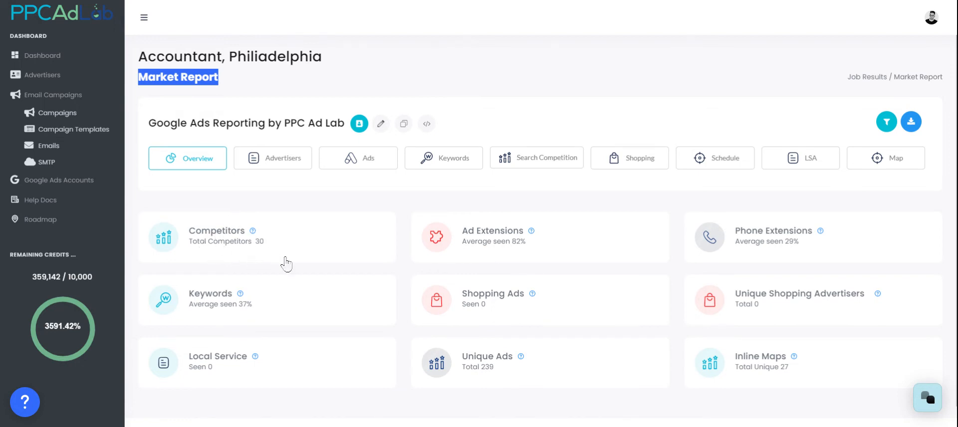
mouse_move(671, 285)
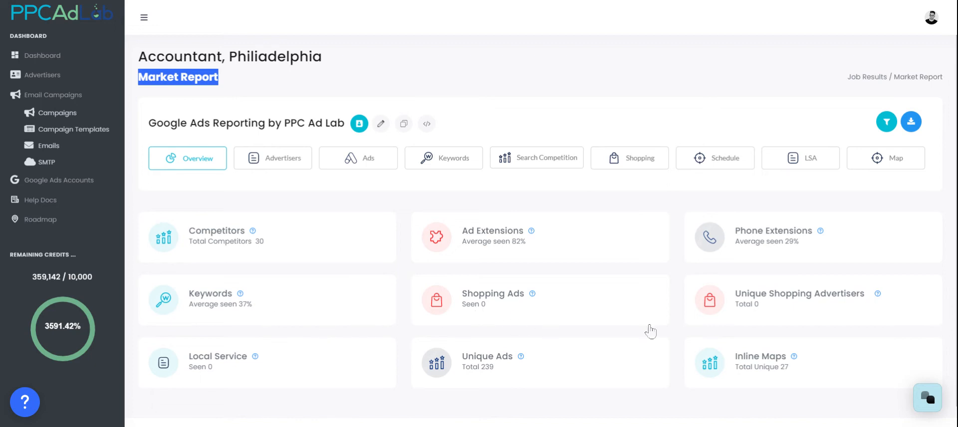
mouse_move(247, 374)
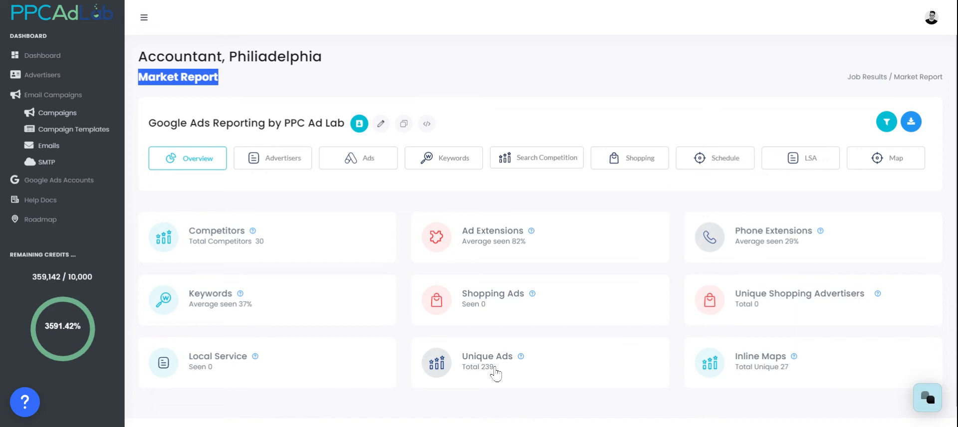
mouse_move(778, 377)
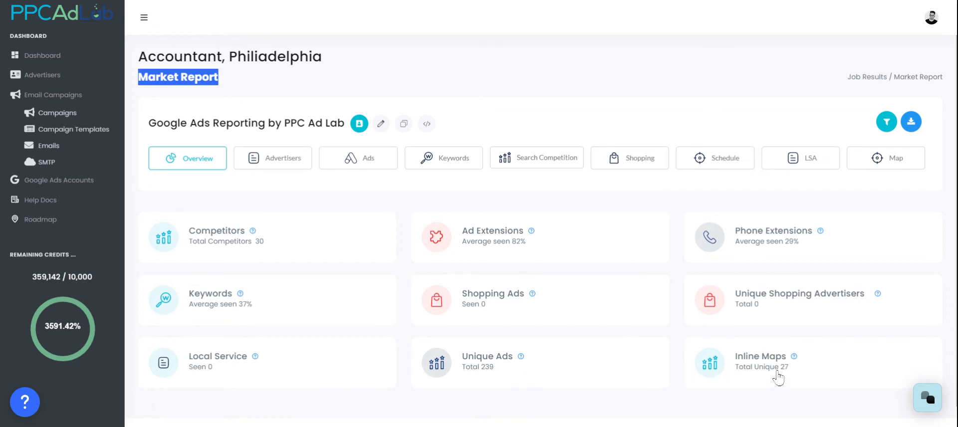
mouse_move(332, 229)
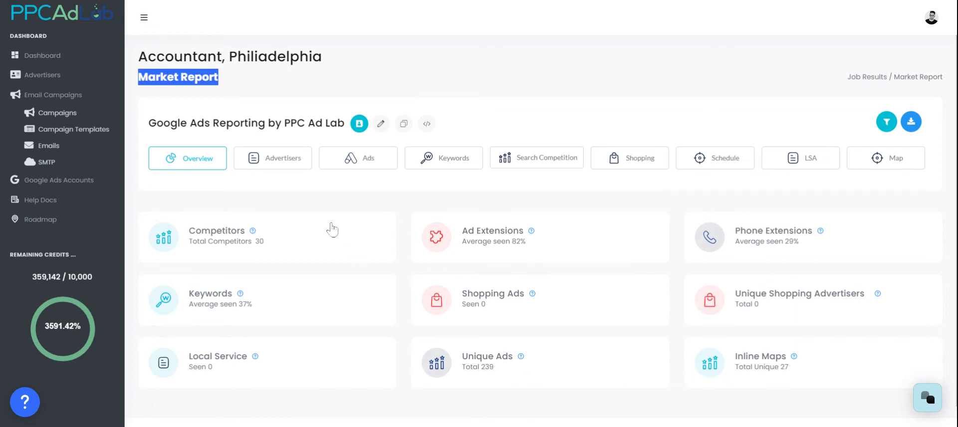
mouse_move(359, 164)
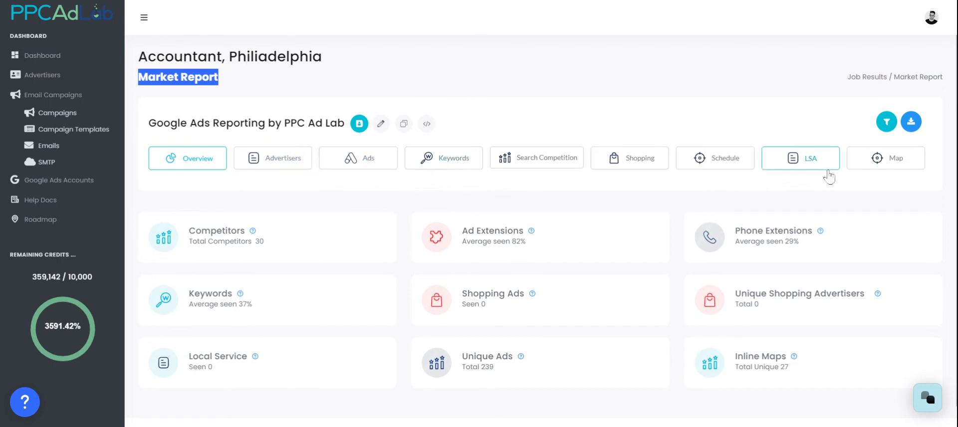
left_click(272, 157)
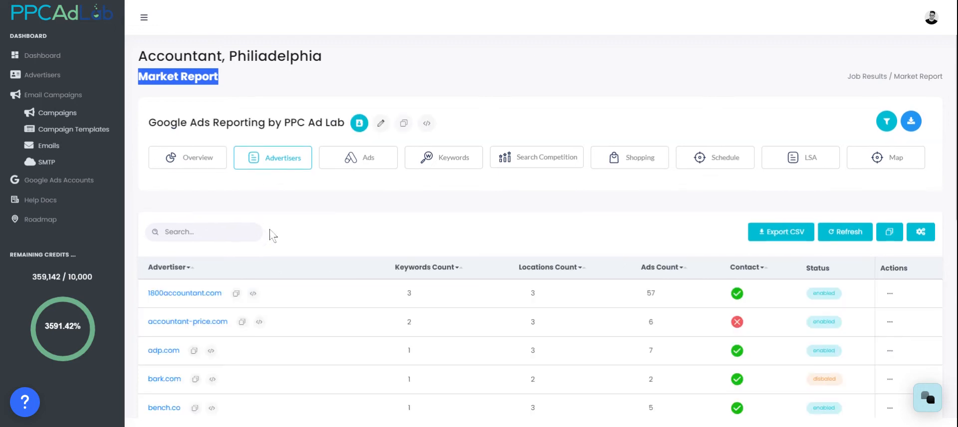
- Select 1800accountant.com from the advertisers table to view its advertiser report overview
scroll("down", 3)
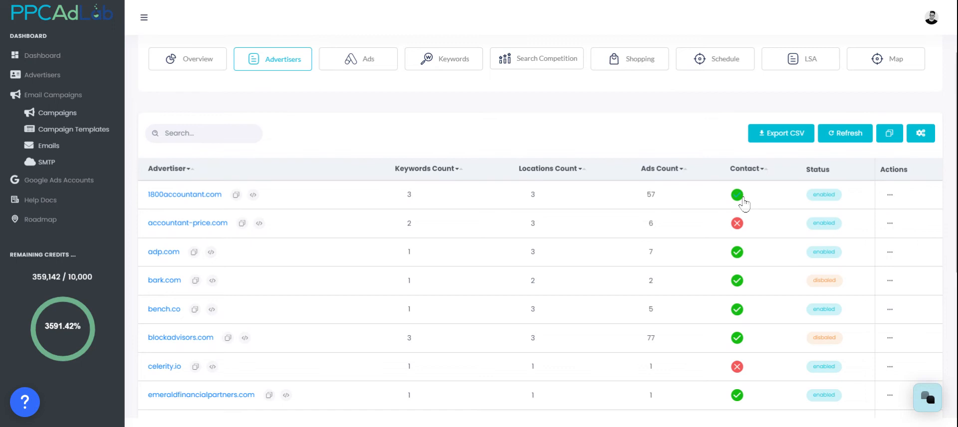
mouse_move(742, 205)
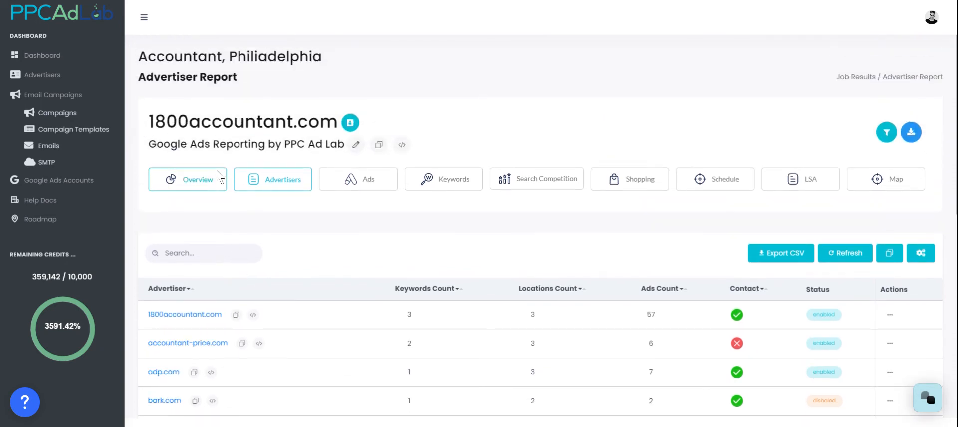
left_click(197, 179)
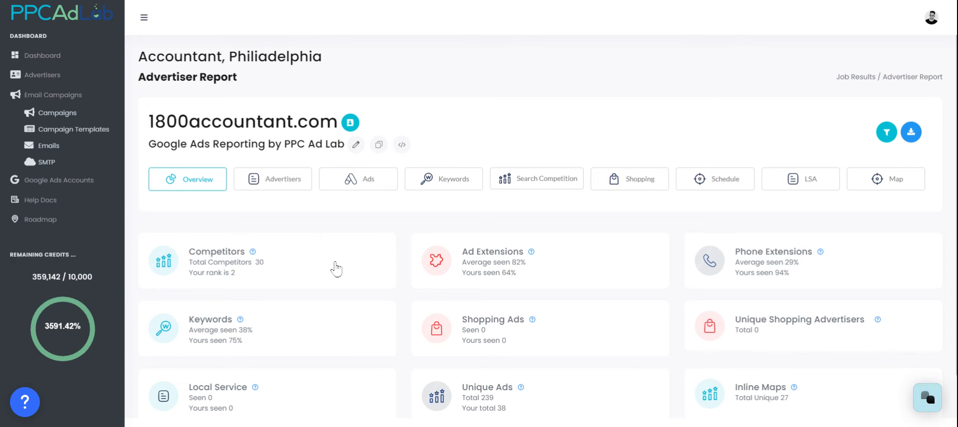
mouse_move(516, 305)
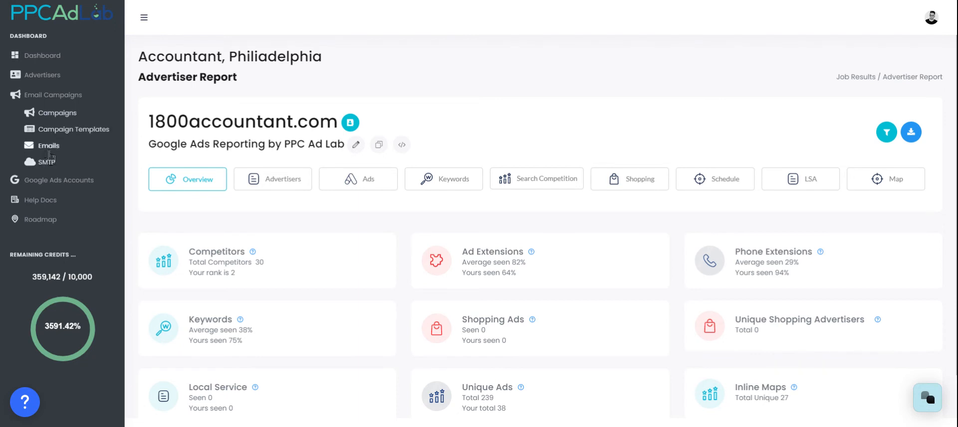
mouse_move(271, 276)
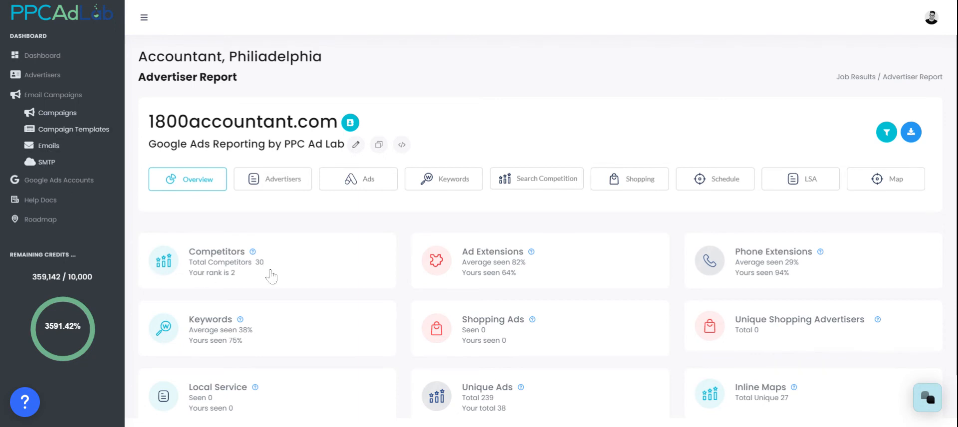
mouse_move(44, 165)
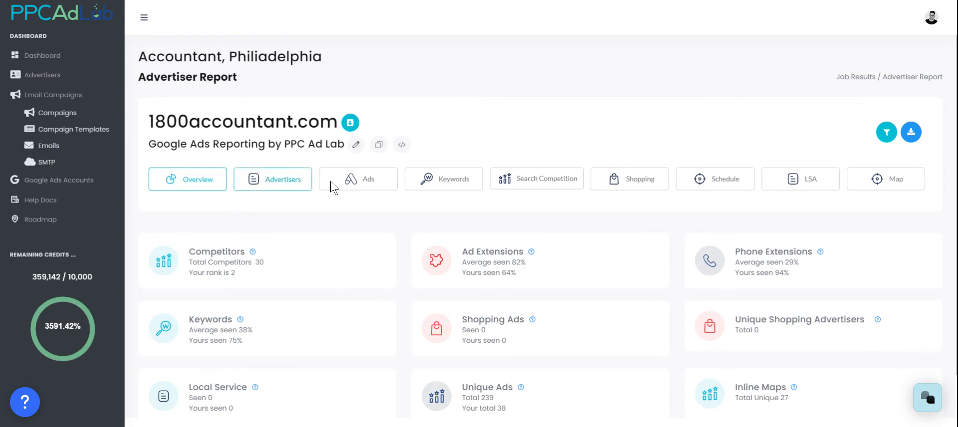
left_click(358, 178)
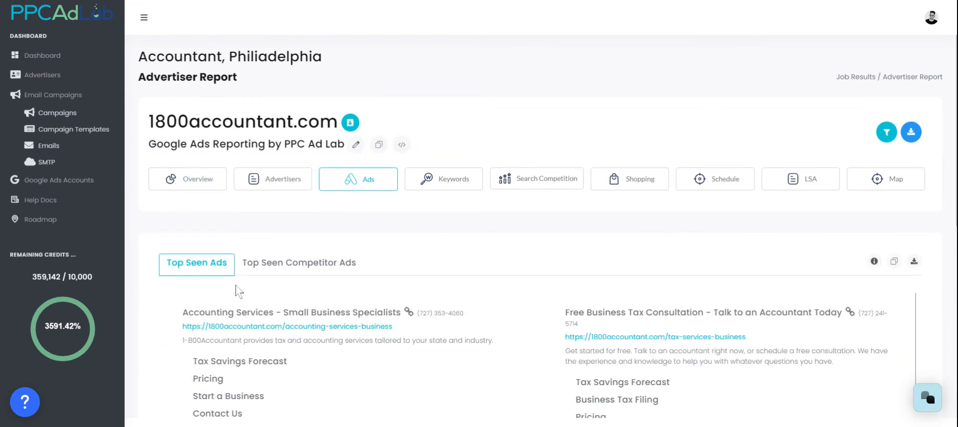
left_click(298, 263)
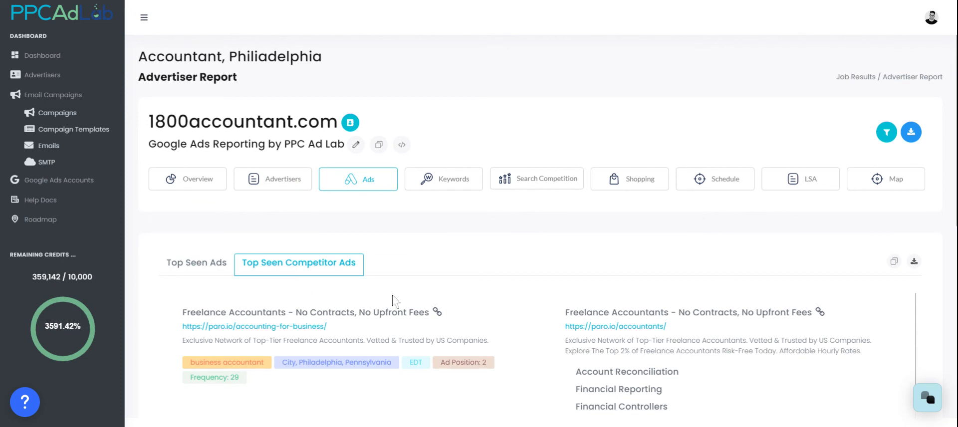
mouse_move(531, 300)
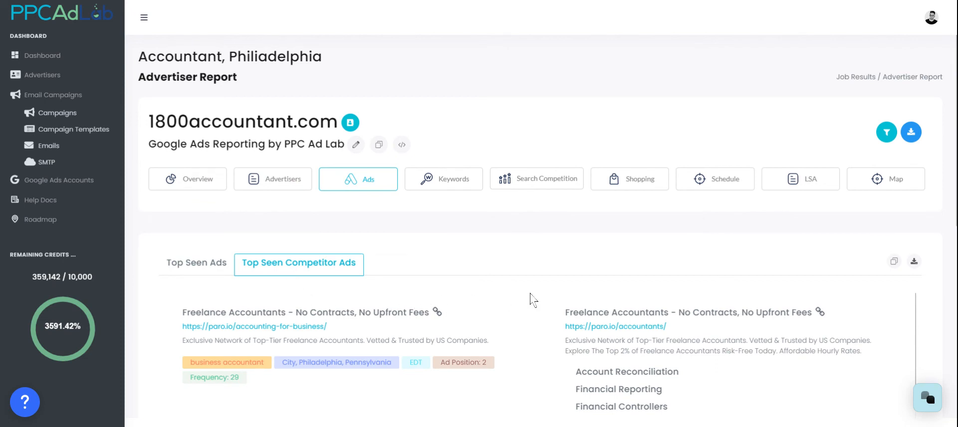
mouse_move(473, 224)
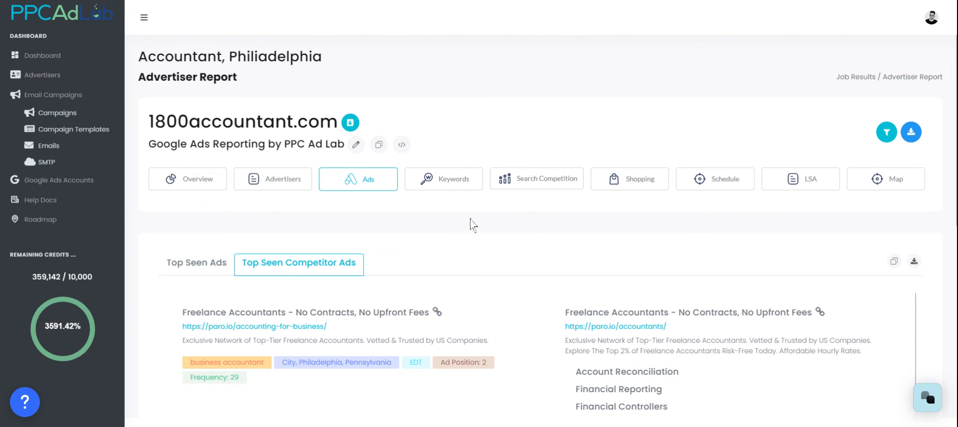
left_click(443, 179)
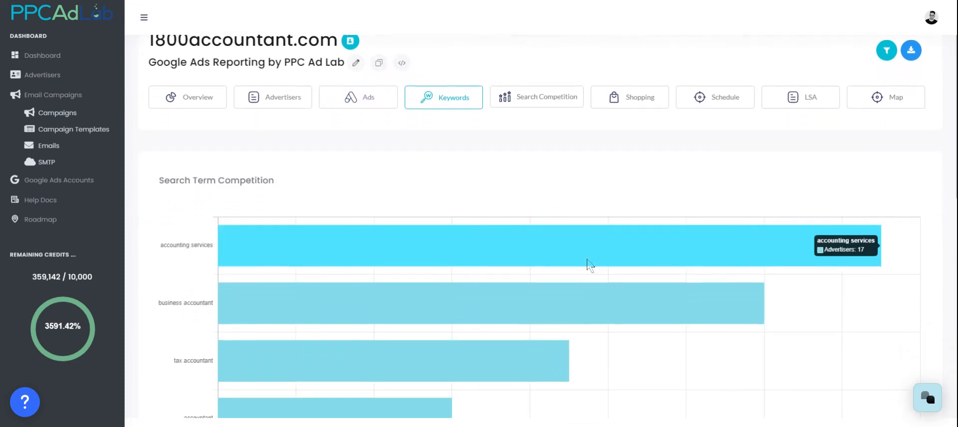
scroll("down", 3)
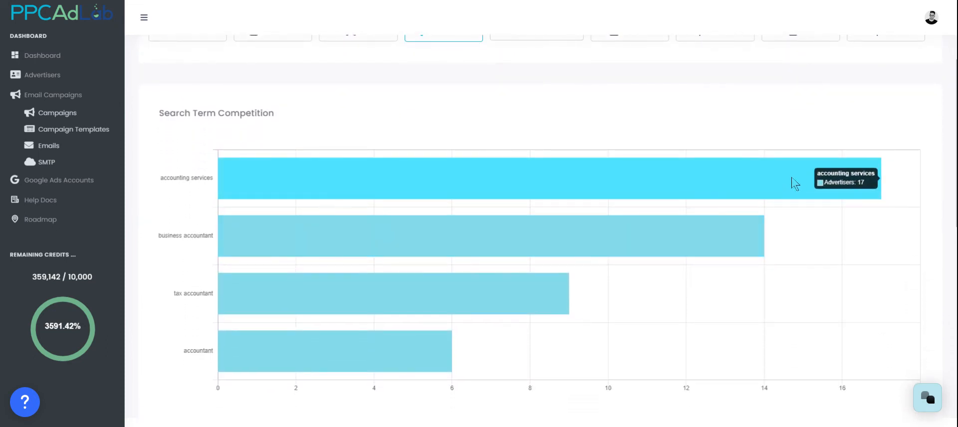
scroll("down", 3)
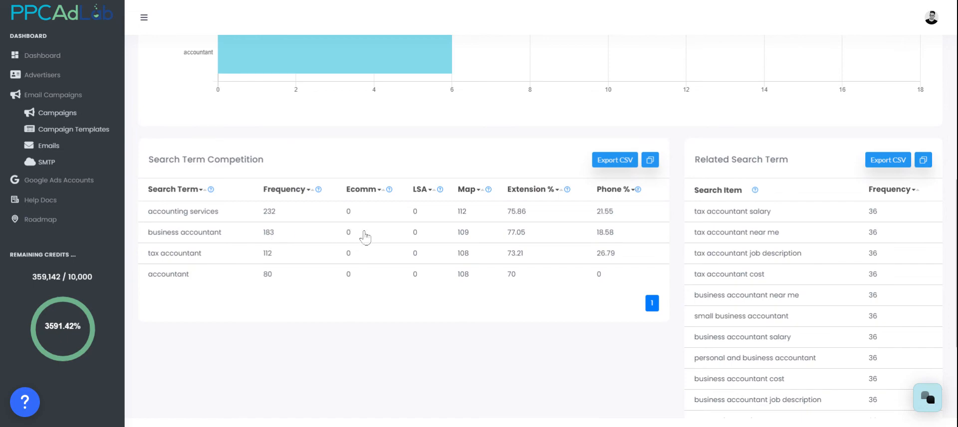
mouse_move(466, 286)
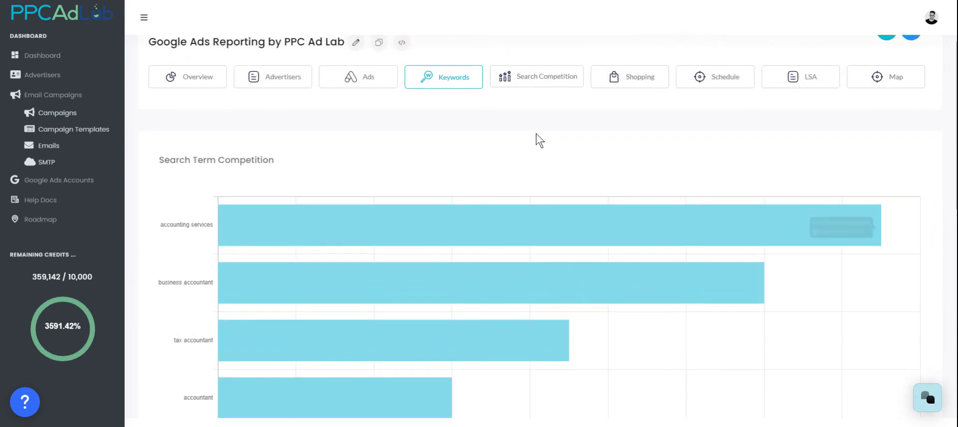
- Review 1800accountant.com's competitor visibility chart and competitors table in Search Competition
left_click(537, 77)
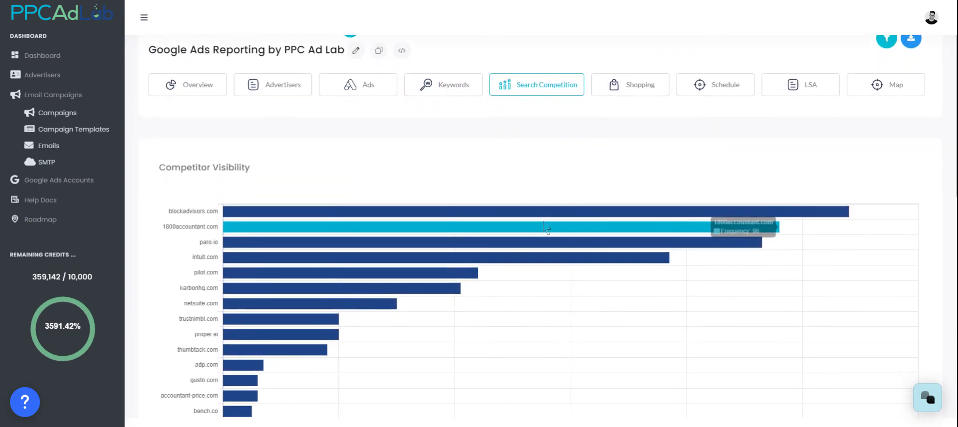
scroll("down", 3)
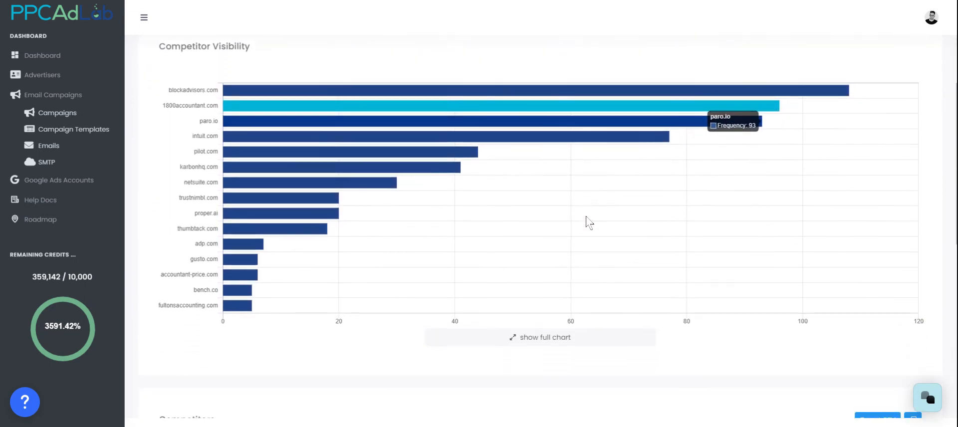
scroll("down", 3)
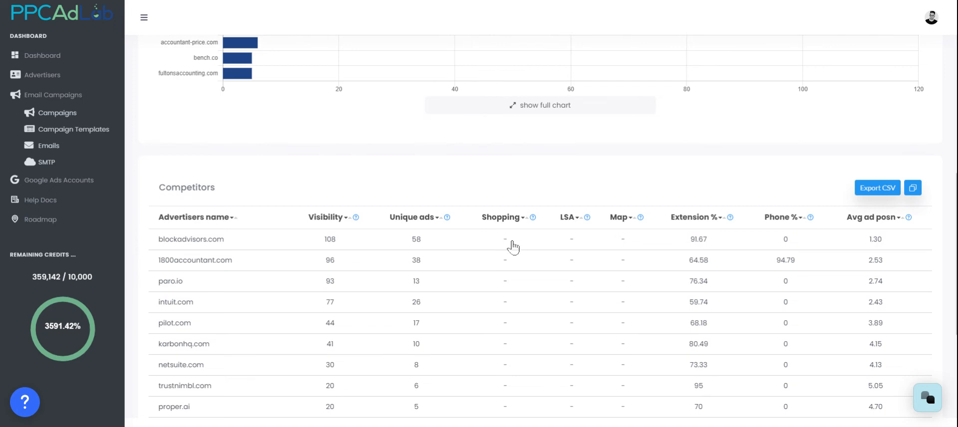
mouse_move(670, 260)
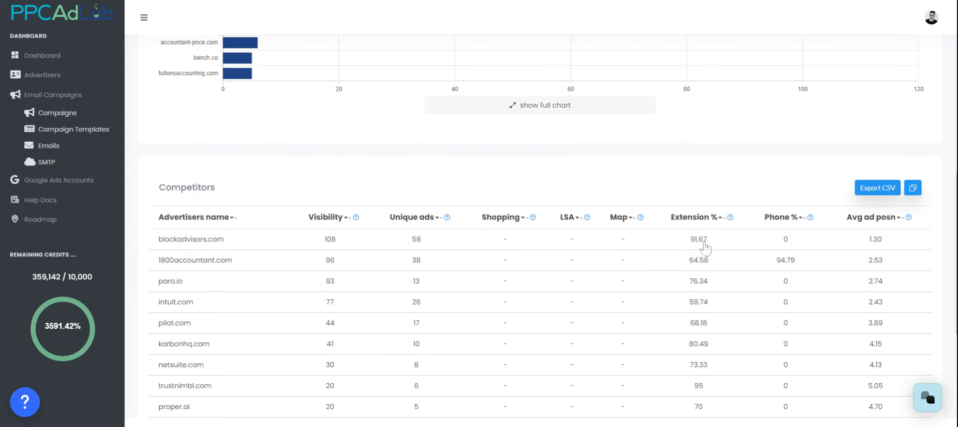
mouse_move(876, 247)
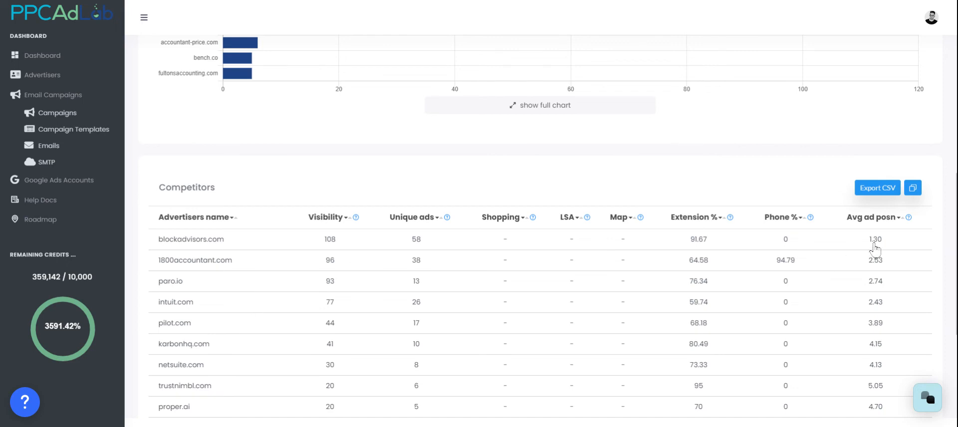
mouse_move(875, 251)
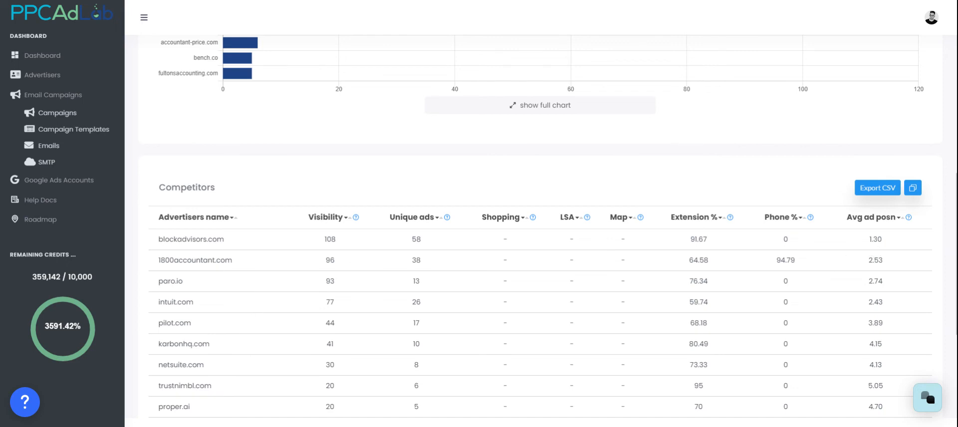
scroll("down", 3)
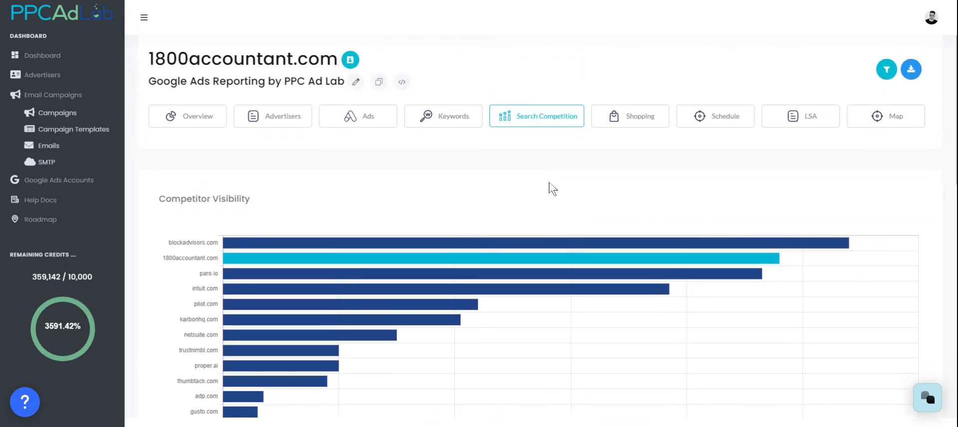
scroll("down", 3)
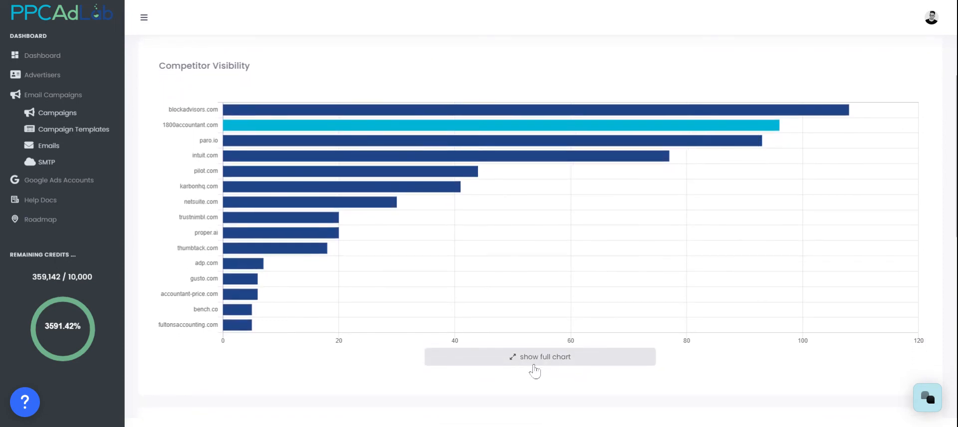
left_click(539, 357)
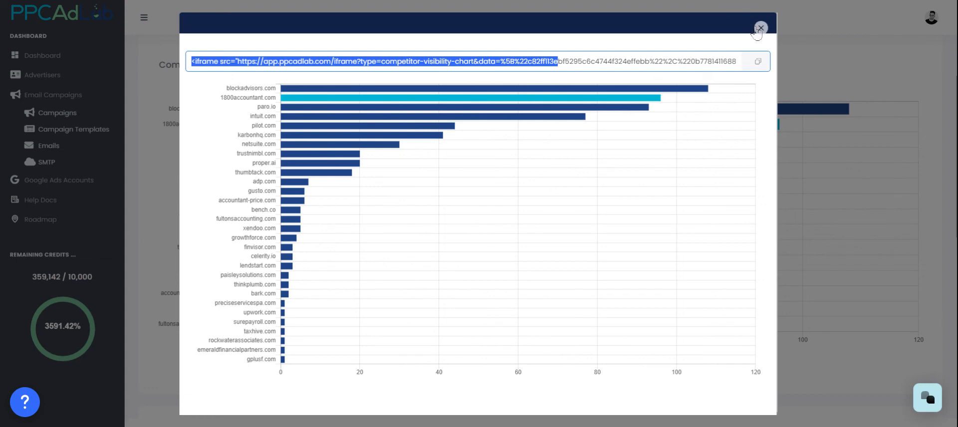
left_click(760, 29)
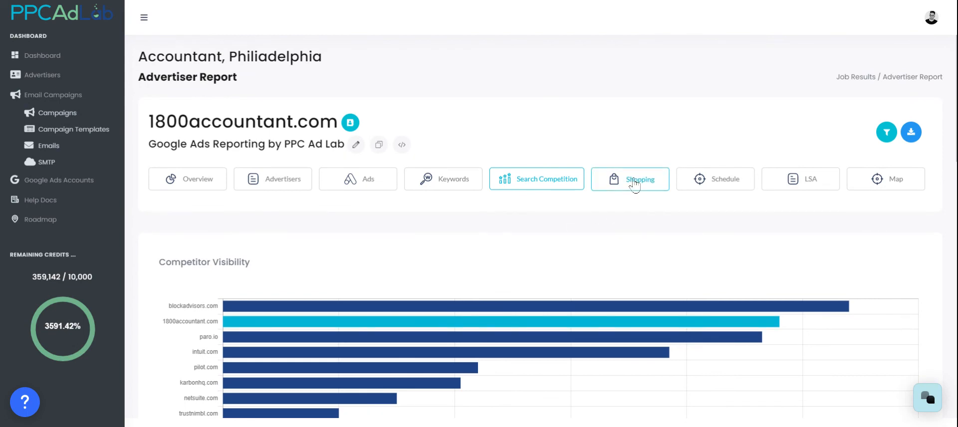
- Check the Shopping report and the ad Schedule, viewing the ads seen at one hour
left_click(630, 178)
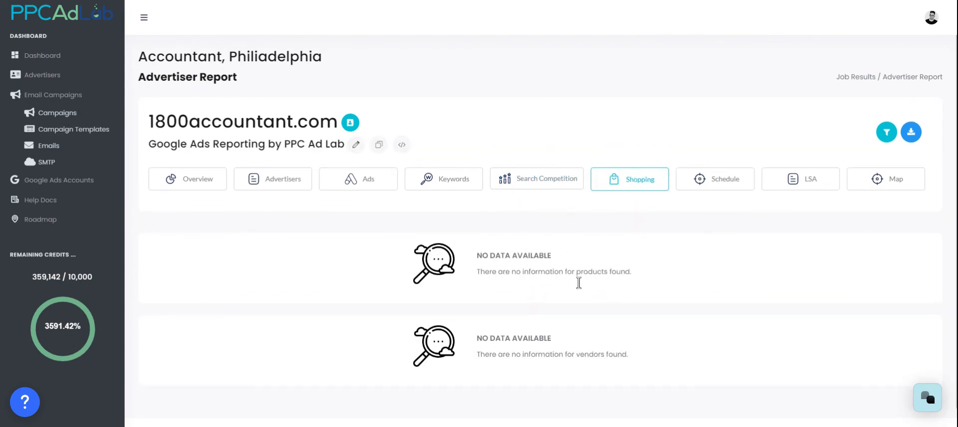
left_click(715, 178)
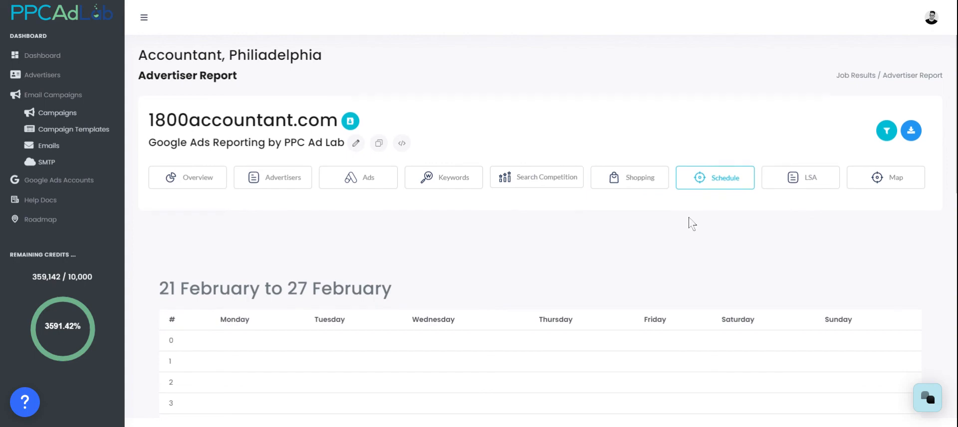
scroll("down", 3)
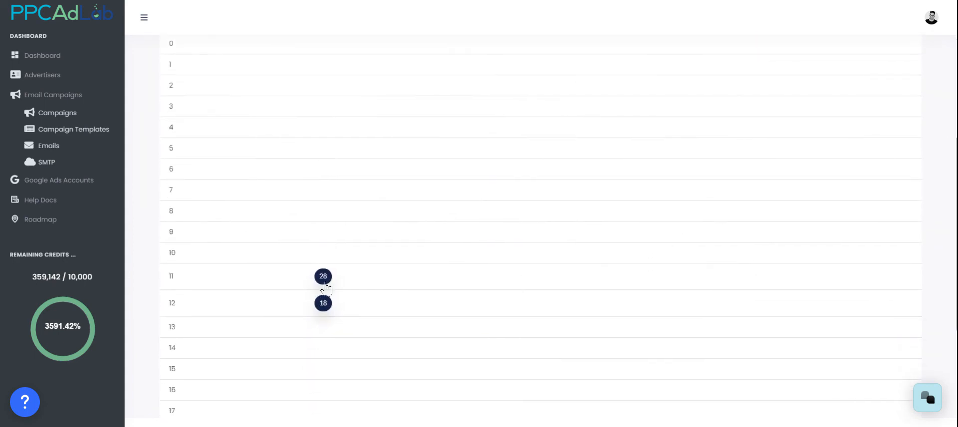
left_click(323, 277)
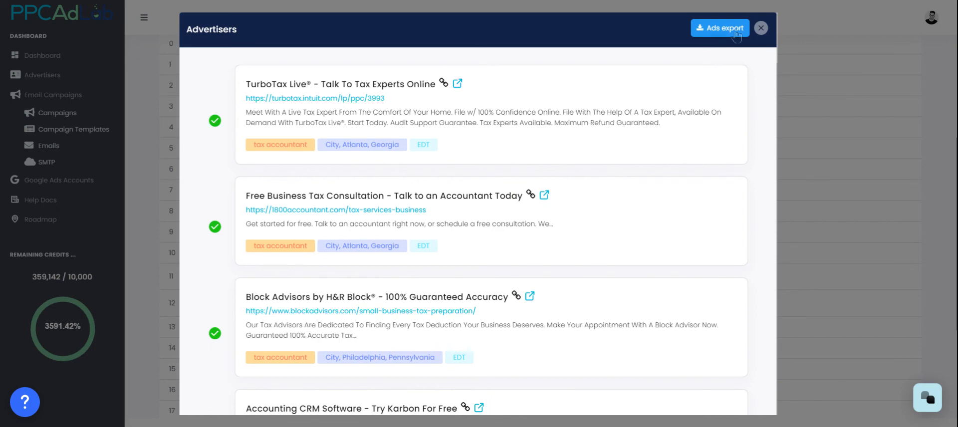
left_click(760, 28)
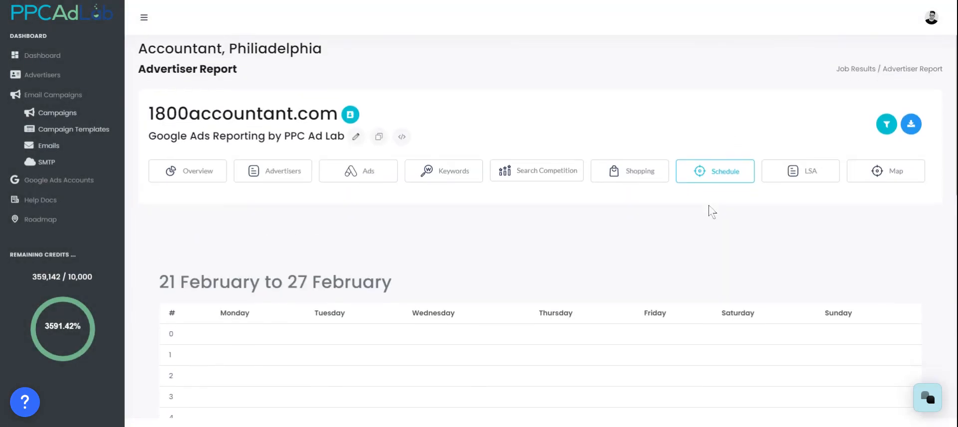
- Check the LSA report, then review the Map report's local business listings
left_click(800, 178)
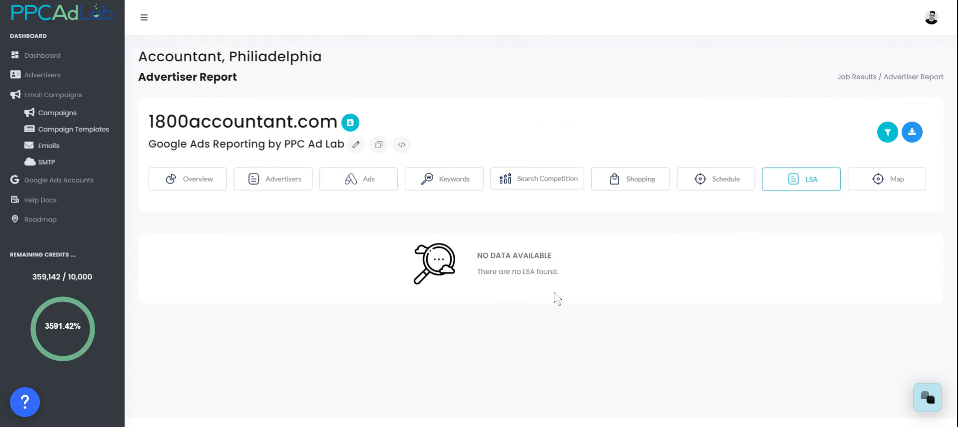
left_click(886, 178)
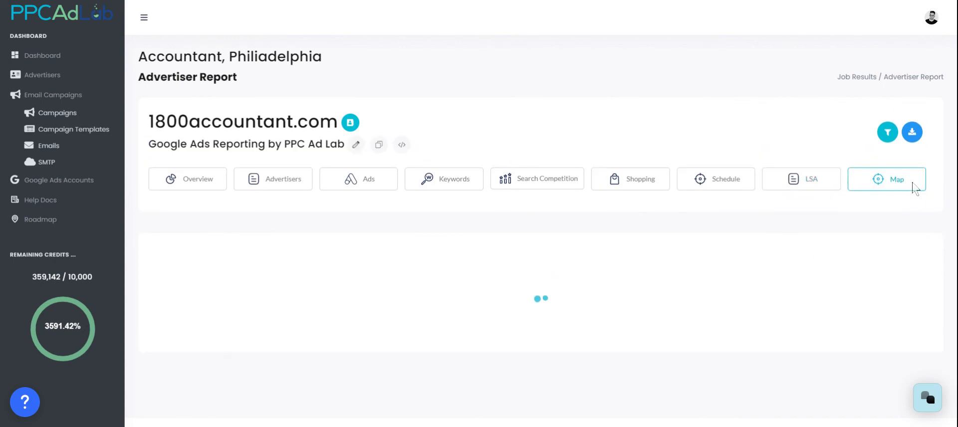
left_click(887, 179)
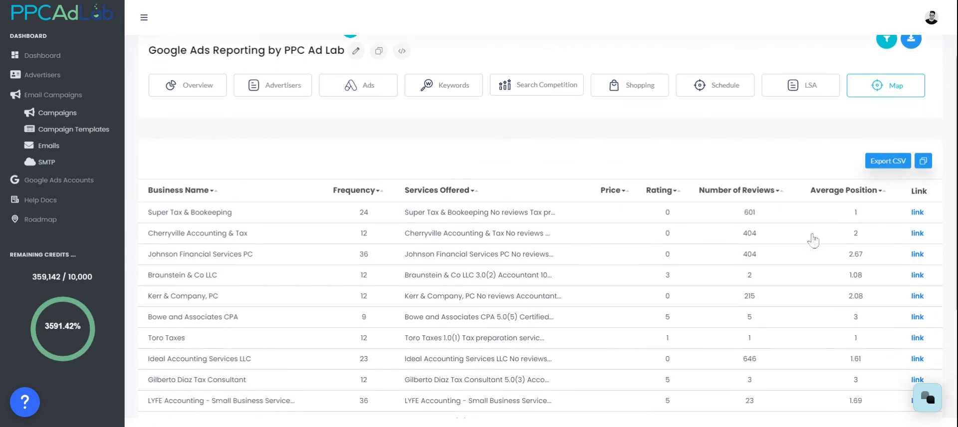
scroll("down", 3)
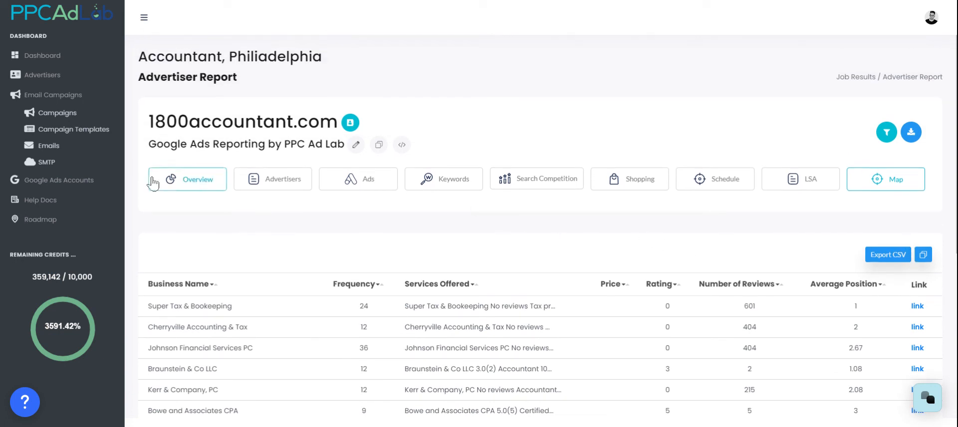
- On the Overview report, add '$' as an ad copy filter value
left_click(197, 178)
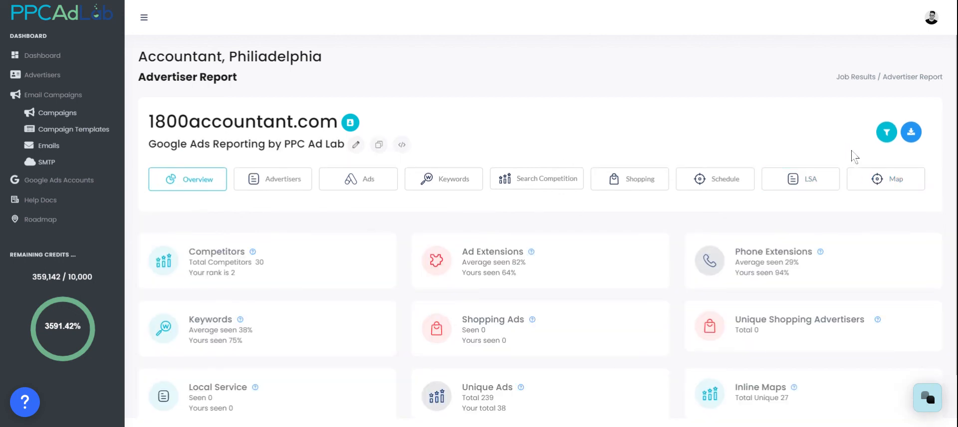
left_click(886, 132)
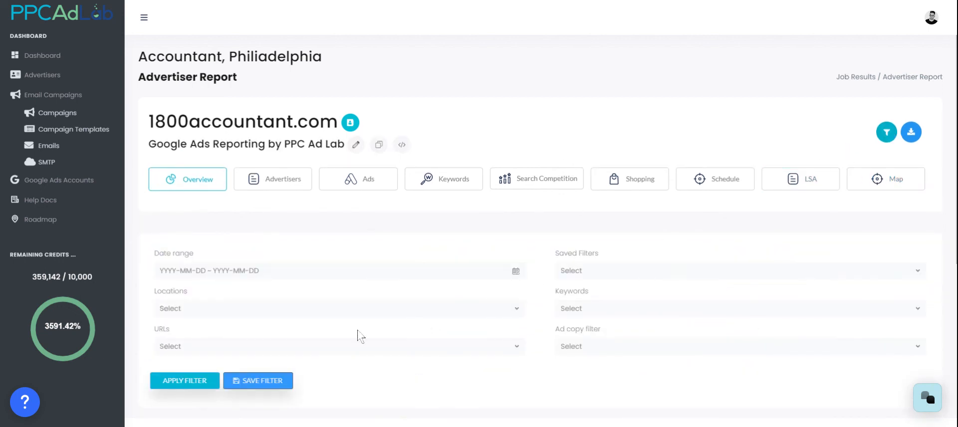
mouse_move(347, 316)
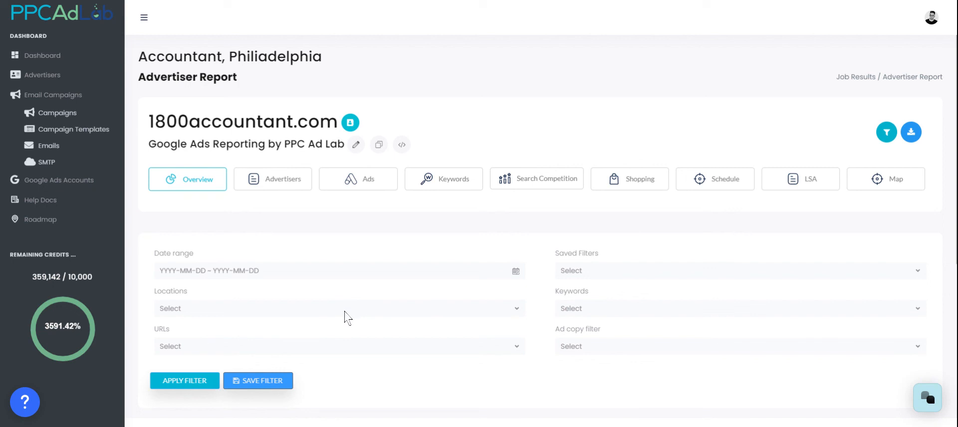
mouse_move(625, 351)
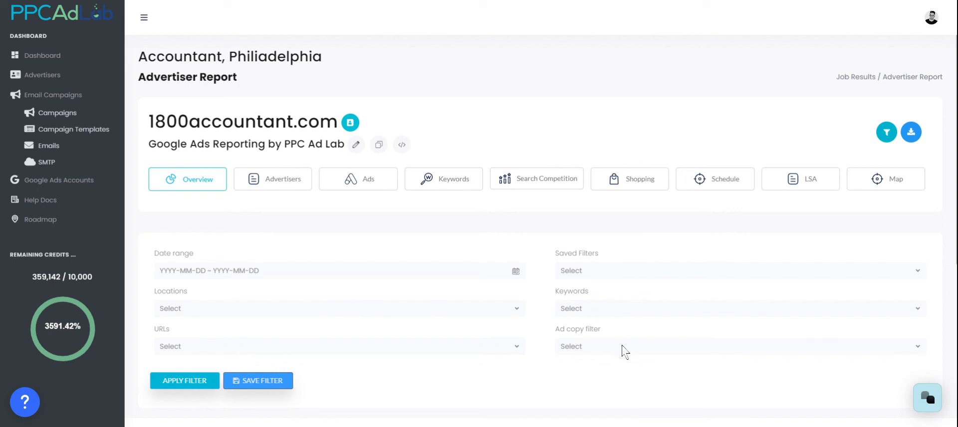
type("$")
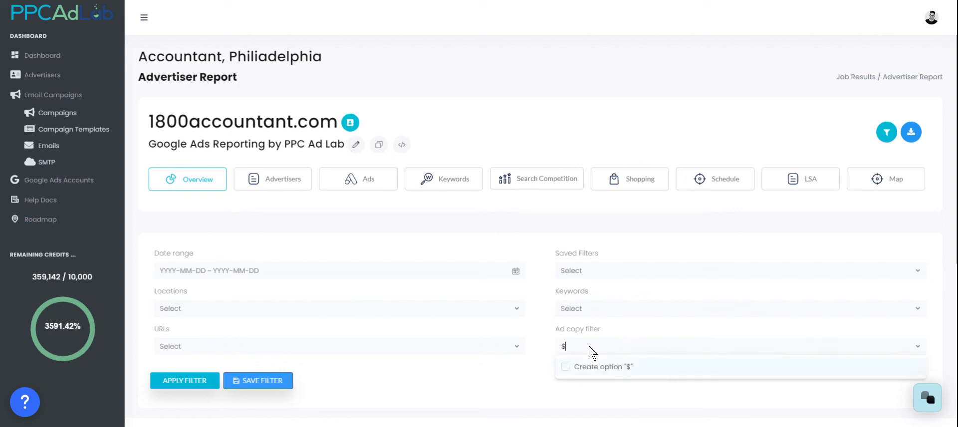
left_click(565, 366)
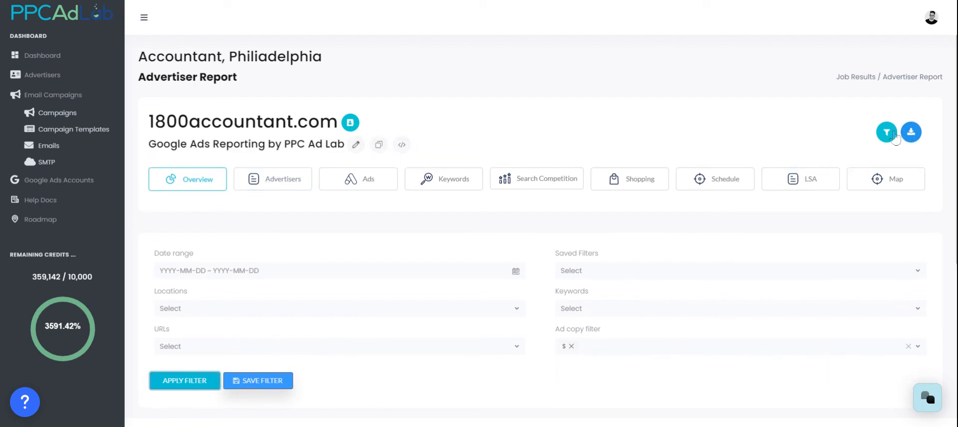
- Review the '$'-filtered overview cards and Top Seen Ads showing 4 competitors and rank 1
scroll("down", 3)
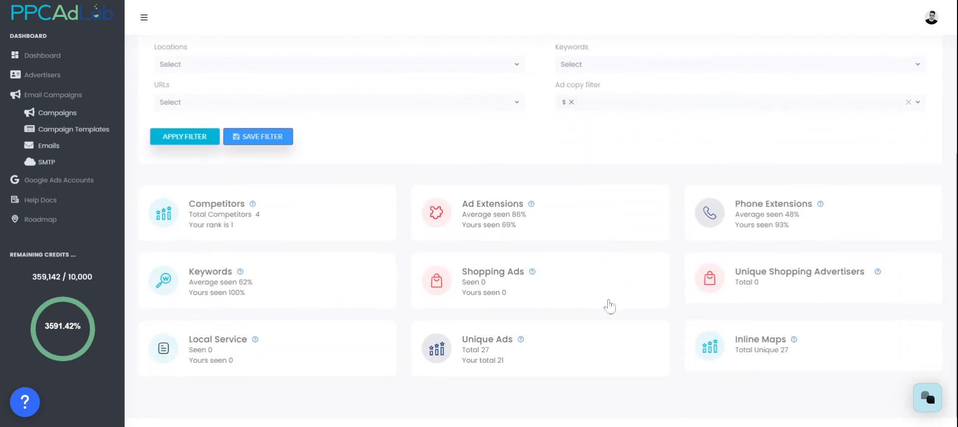
mouse_move(265, 230)
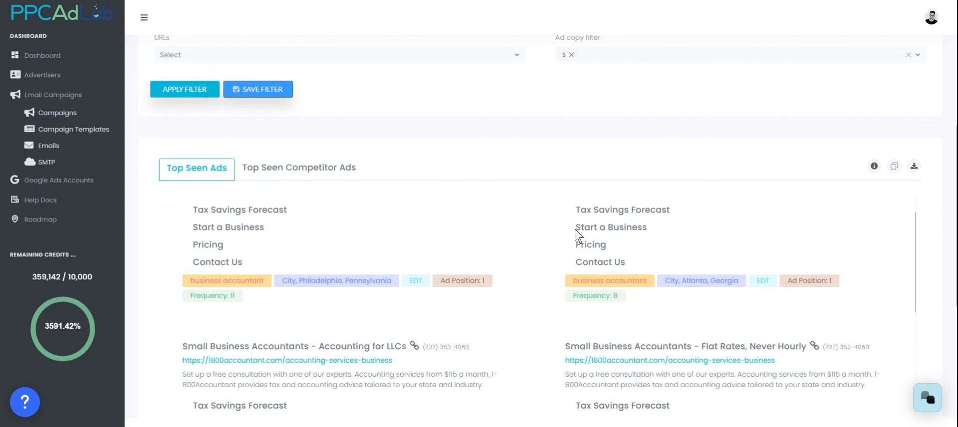
mouse_move(578, 237)
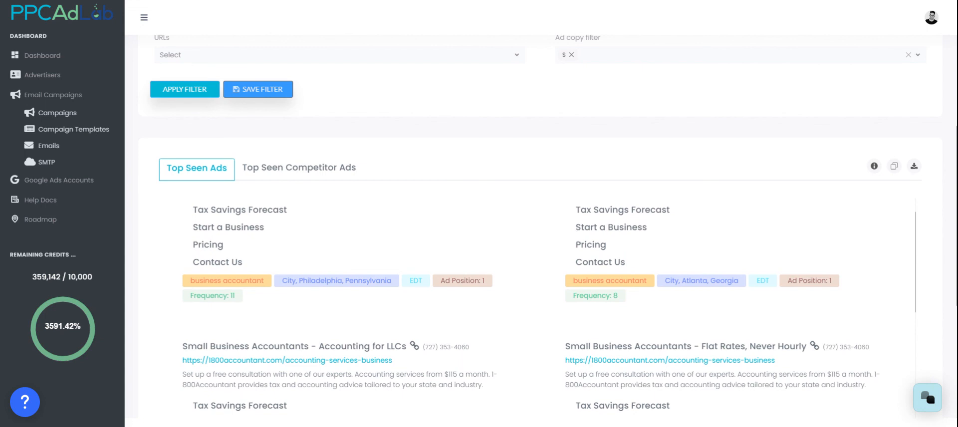